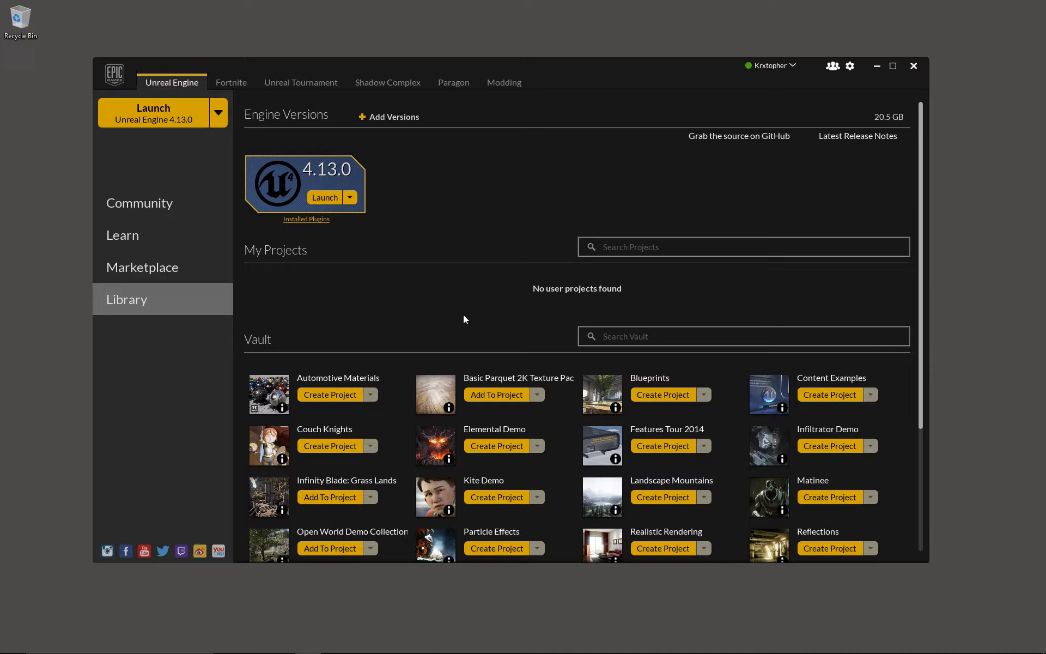
Create the VRClimb project from the Virtual Reality Blueprint template in Unreal Engine 4.13
{"action": "left_click", "coordinate": [324, 198]}
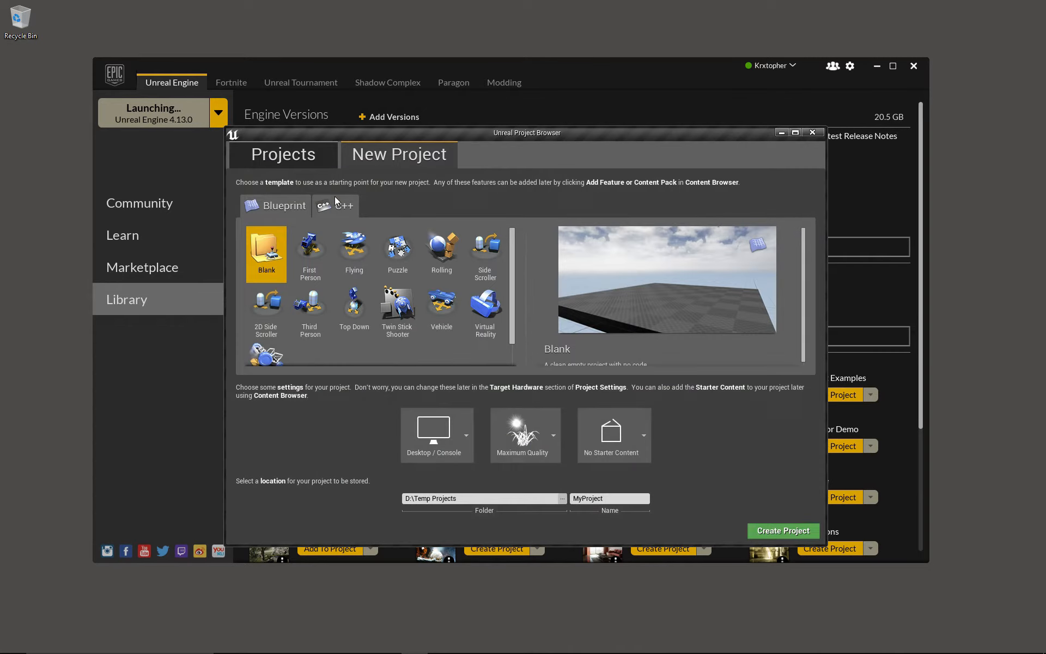
{"action": "left_click", "coordinate": [484, 307]}
{"action": "type", "text": "VRClimb"}
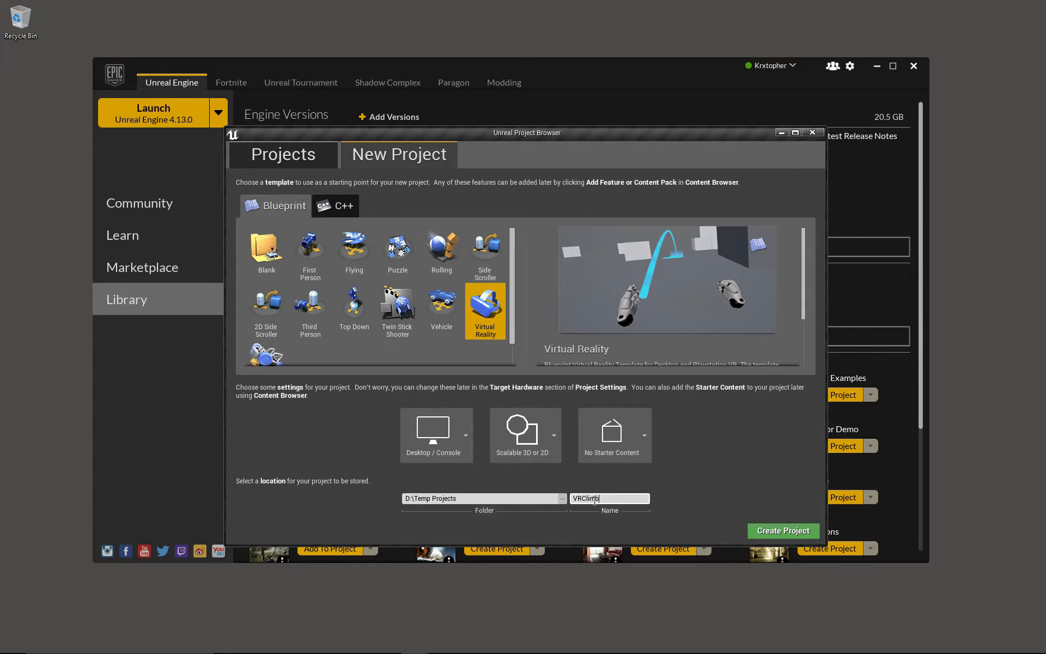
{"action": "left_click", "coordinate": [782, 531]}
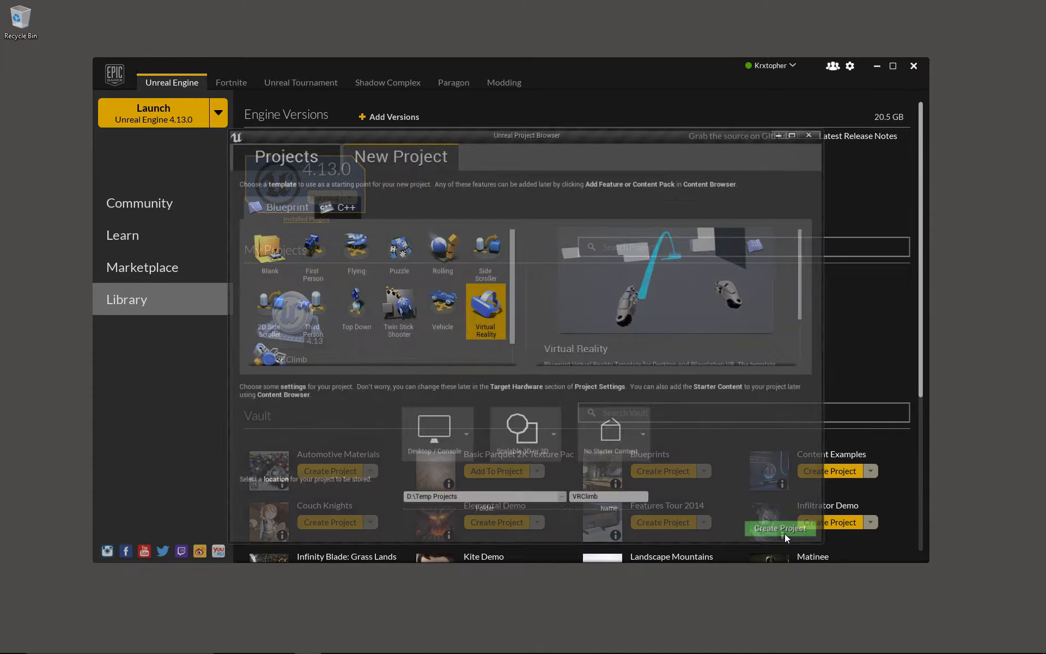
Load the MotionControllerMap level from VirtualRealityBP > Maps
{"action": "left_click", "coordinate": [777, 528]}
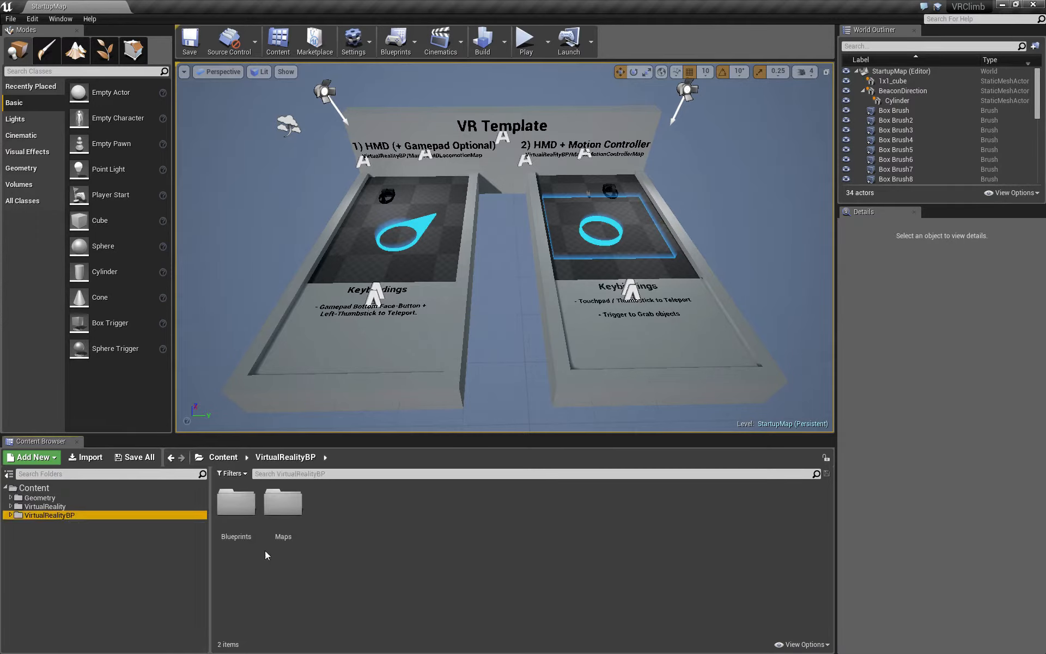
{"action": "double_click", "coordinate": [281, 502]}
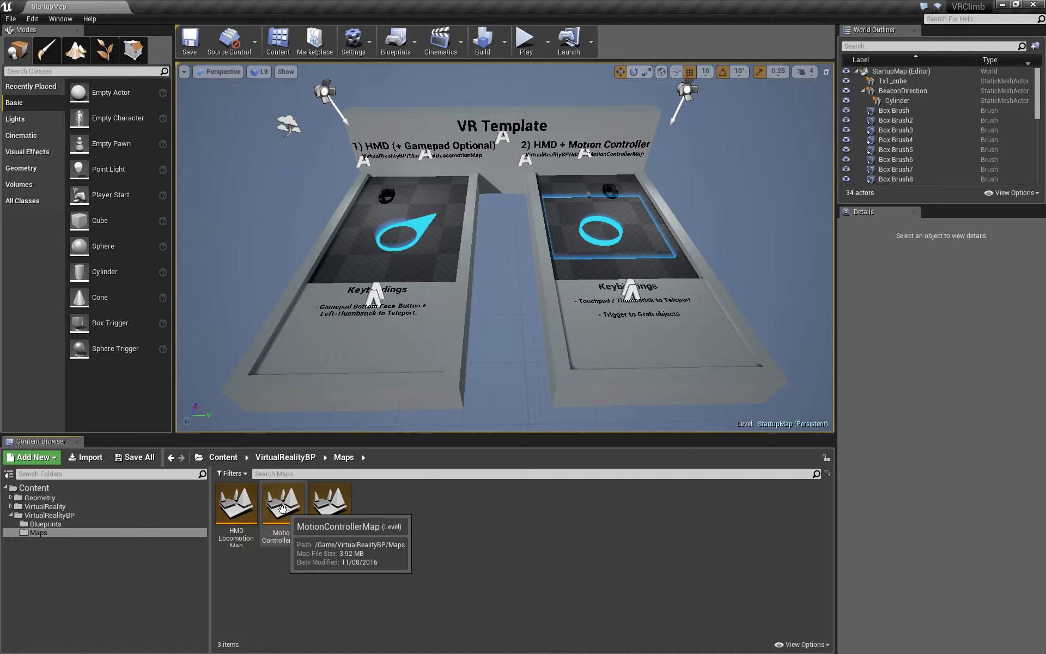
{"action": "double_click", "coordinate": [283, 501]}
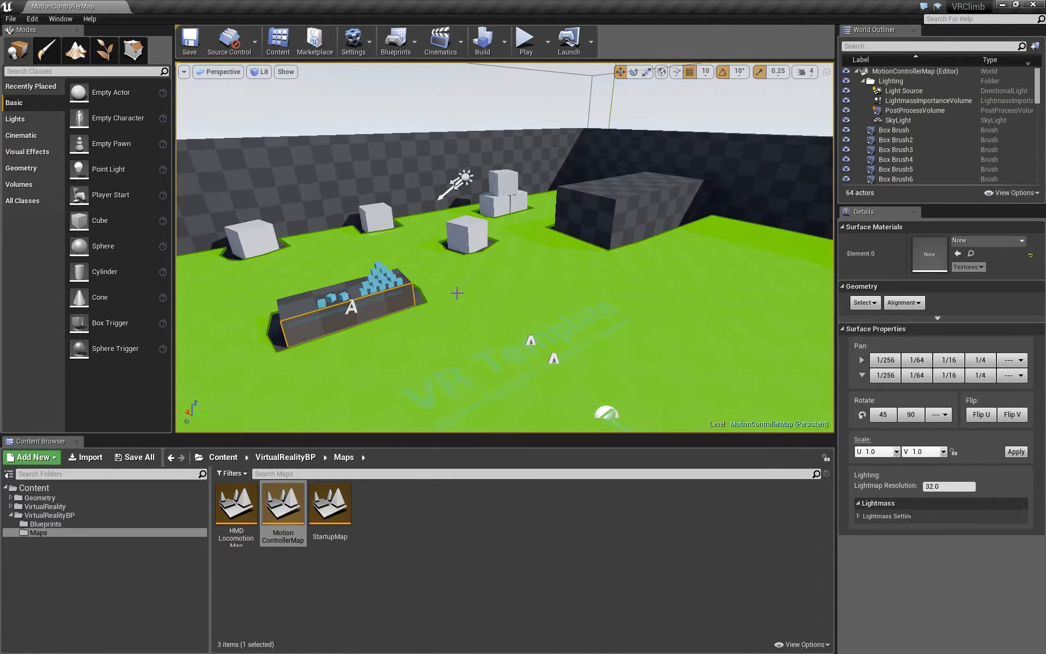
{"action": "mouse_move", "coordinate": [470, 219]}
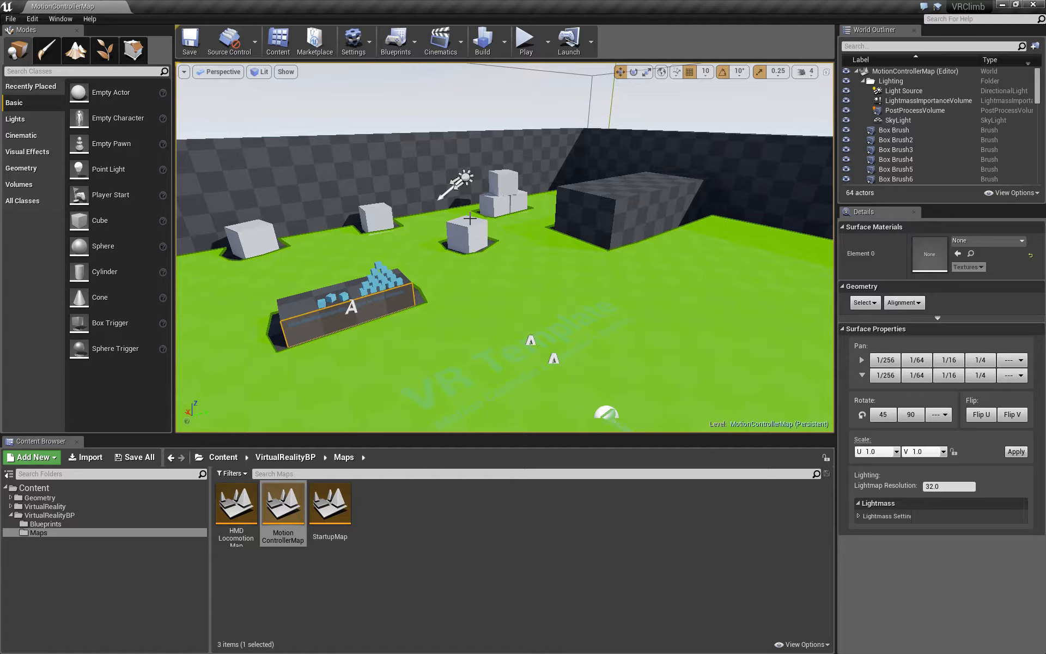
{"action": "mouse_move", "coordinate": [478, 294]}
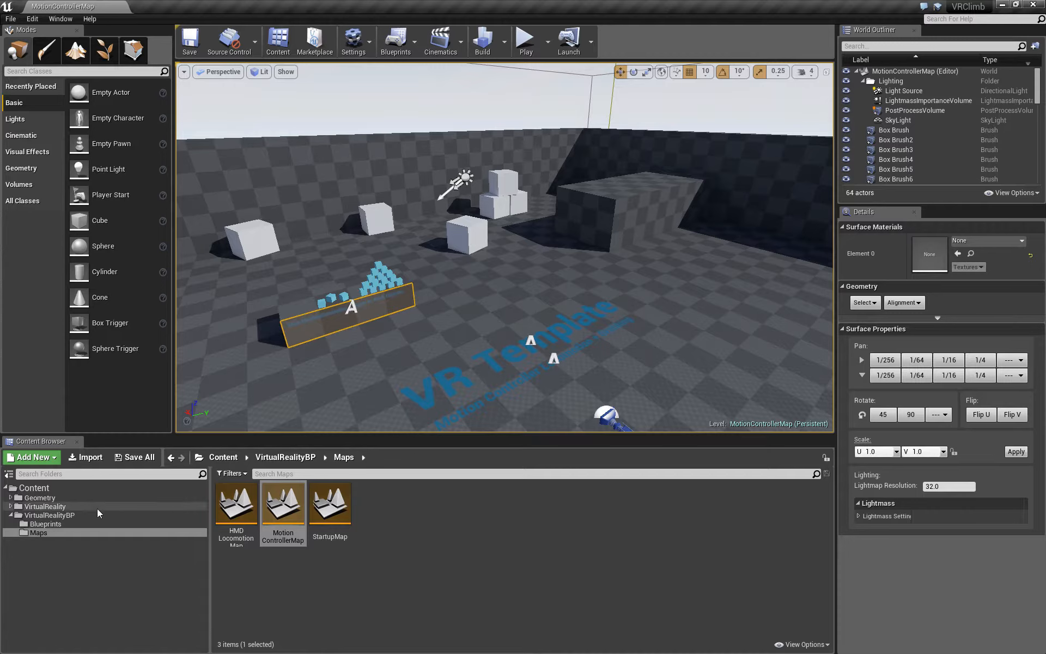
Edit BP_MotionController from the Blueprints folder and reveal its Teleportation functions
{"action": "left_click", "coordinate": [47, 515]}
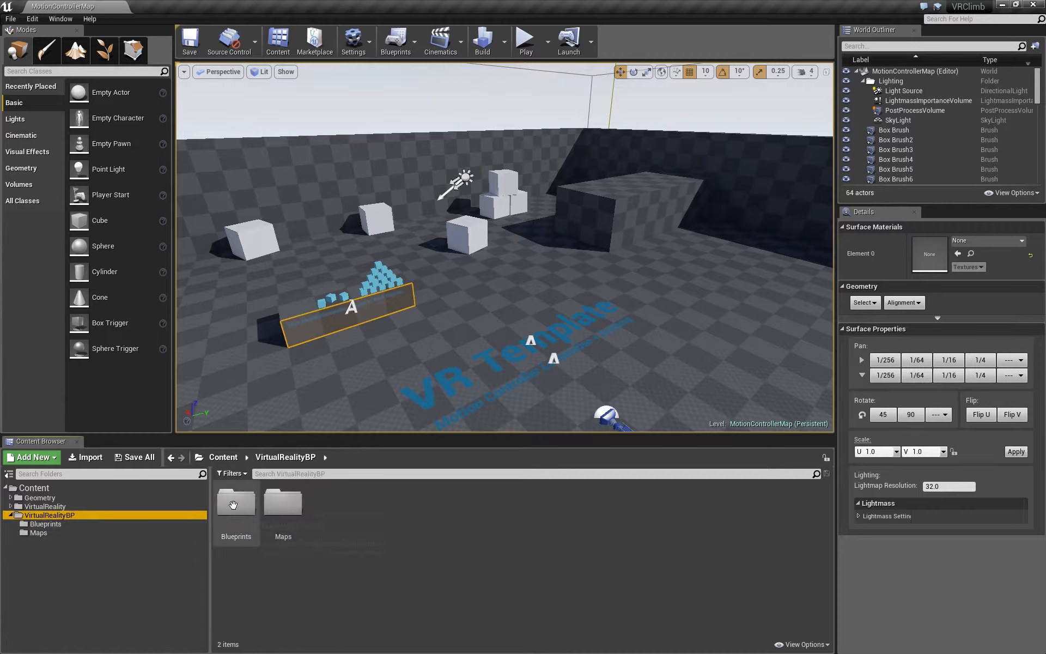
{"action": "double_click", "coordinate": [236, 501]}
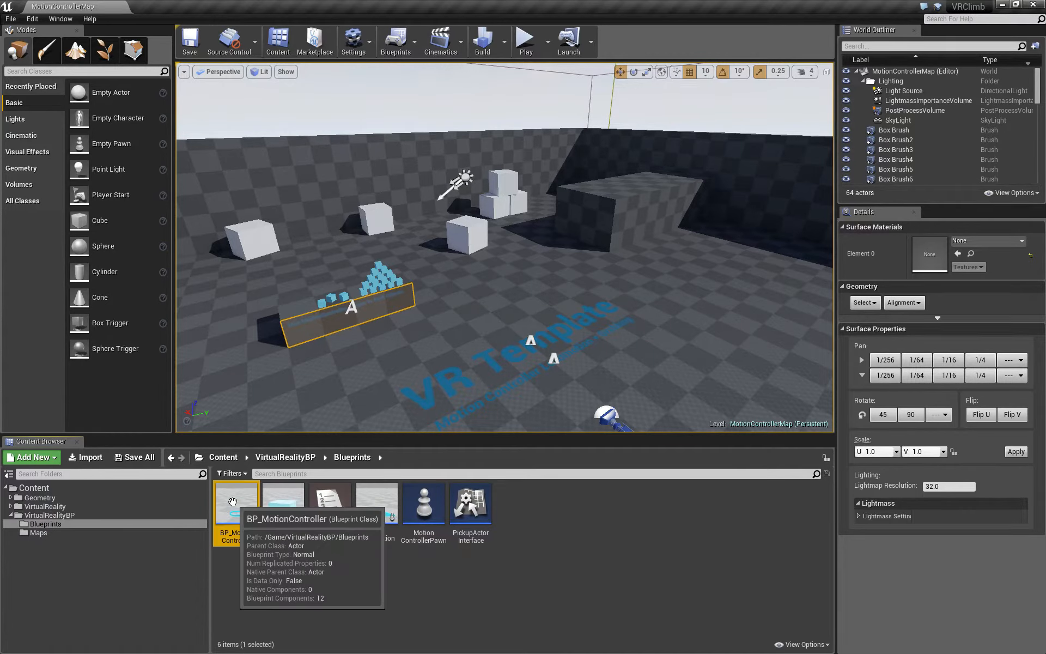
{"action": "double_click", "coordinate": [237, 500]}
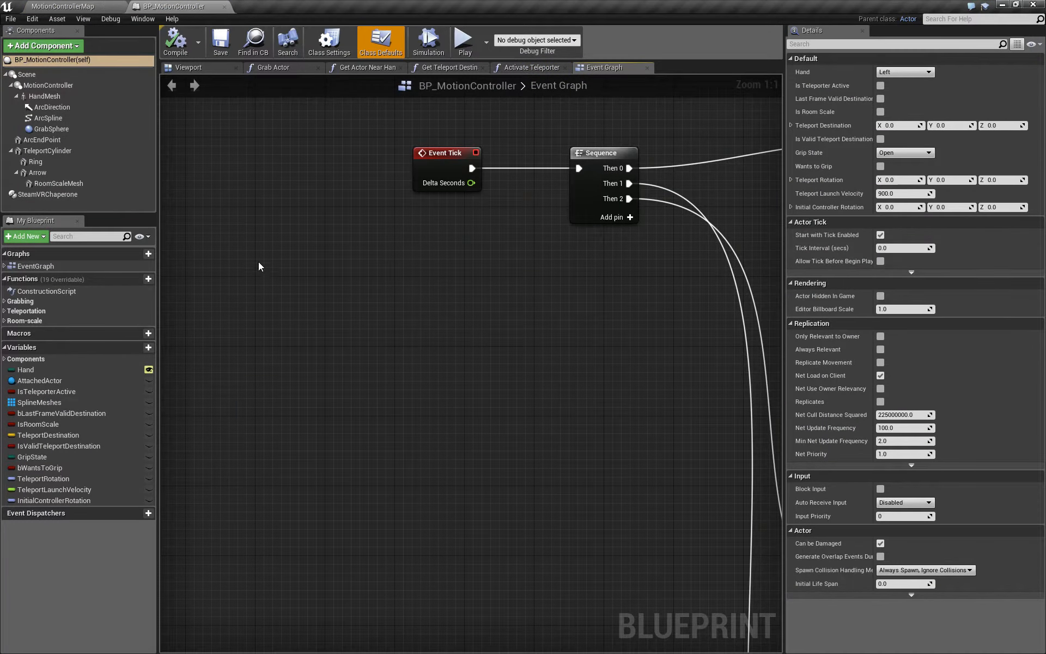
{"action": "mouse_move", "coordinate": [257, 273]}
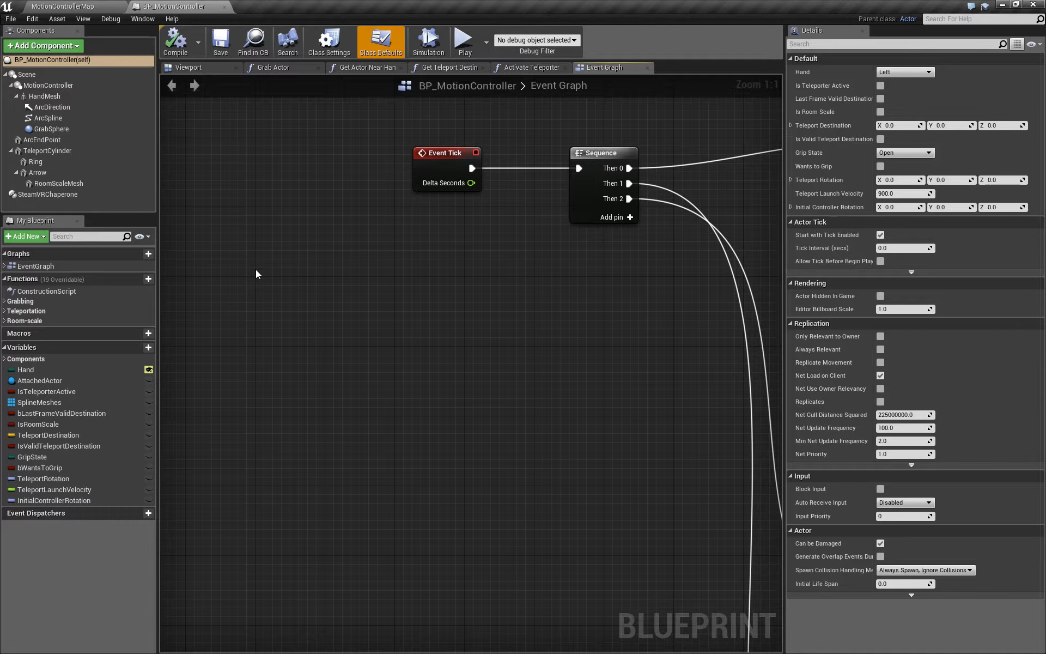
{"action": "left_click", "coordinate": [5, 310]}
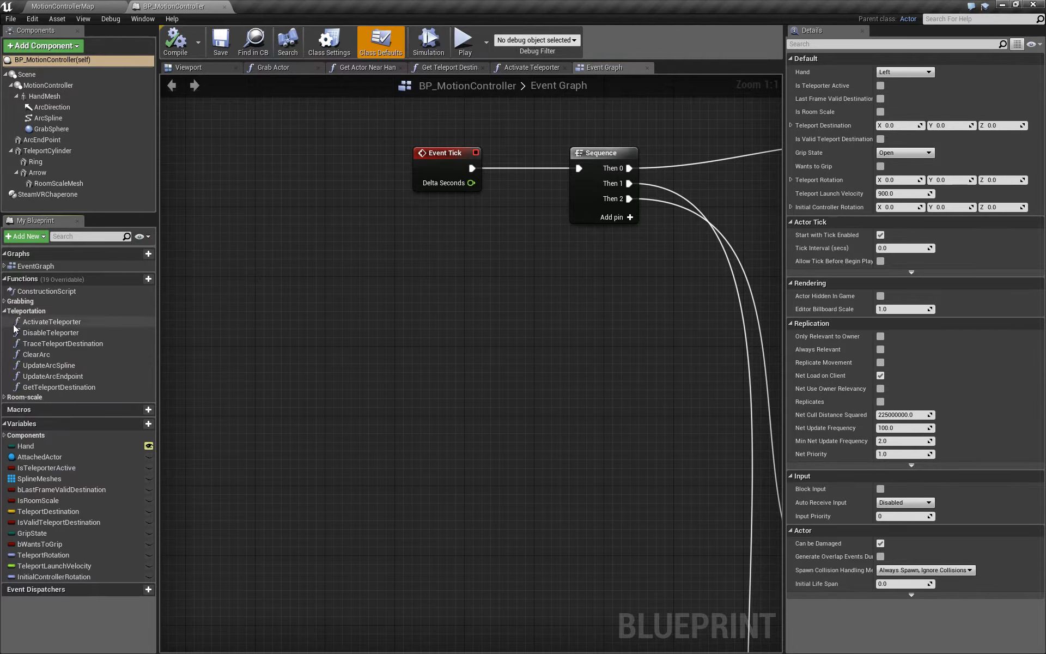
{"action": "mouse_move", "coordinate": [63, 343]}
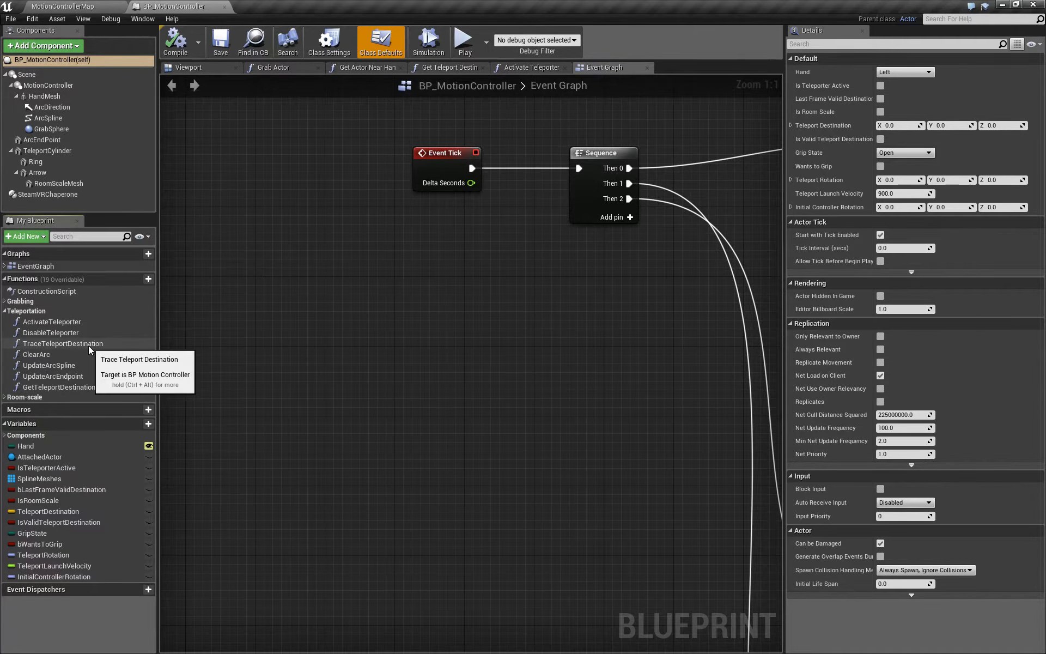
Inspect the TraceTeleportDestination function graph and its Return Node outputs
{"action": "double_click", "coordinate": [63, 343]}
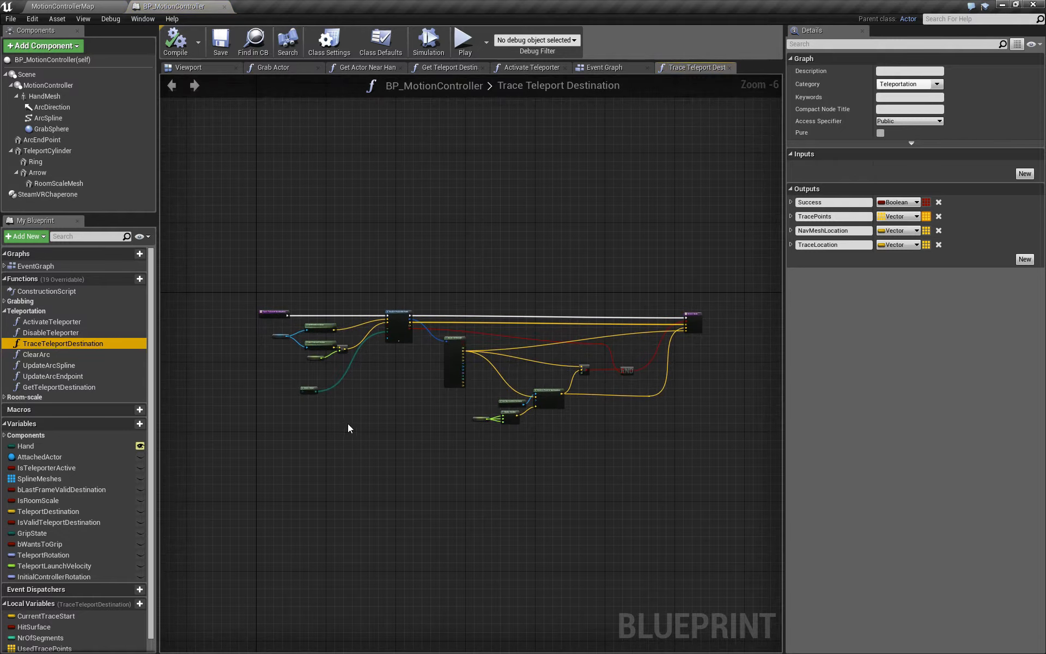
{"action": "scroll", "scroll_direction": "up", "scroll_amount": 3}
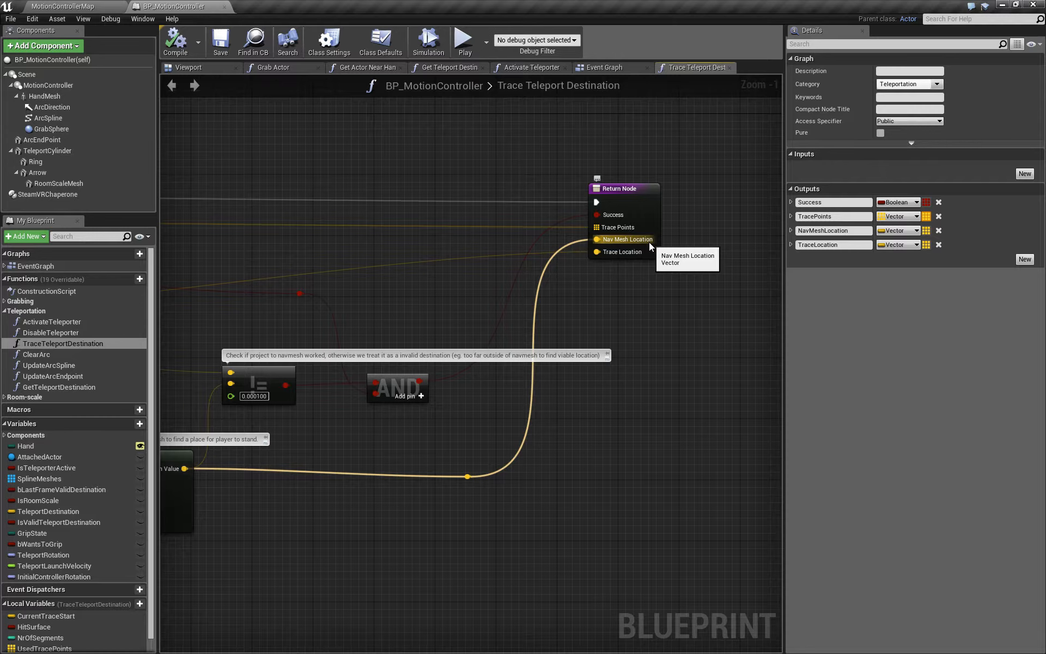
{"action": "mouse_move", "coordinate": [620, 252]}
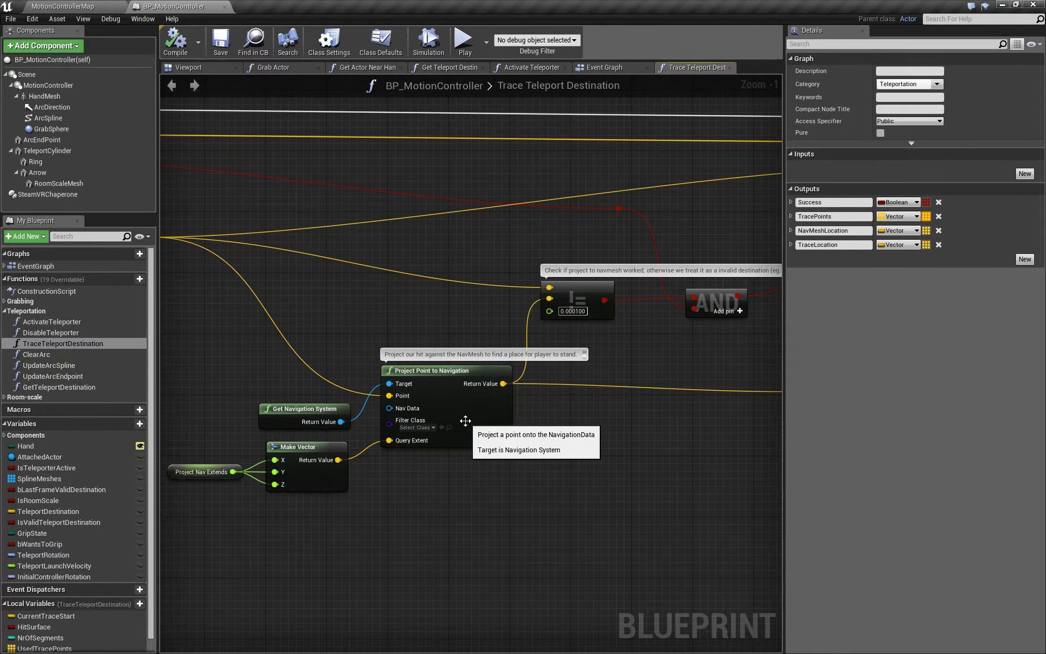
{"action": "mouse_move", "coordinate": [663, 437]}
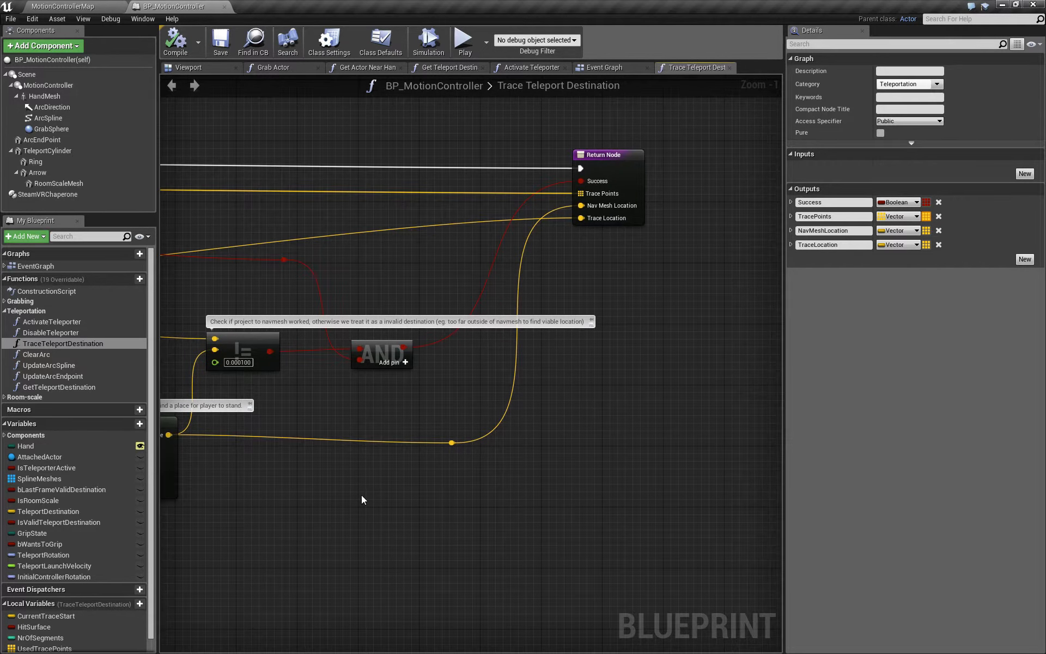
{"action": "mouse_move", "coordinate": [581, 205]}
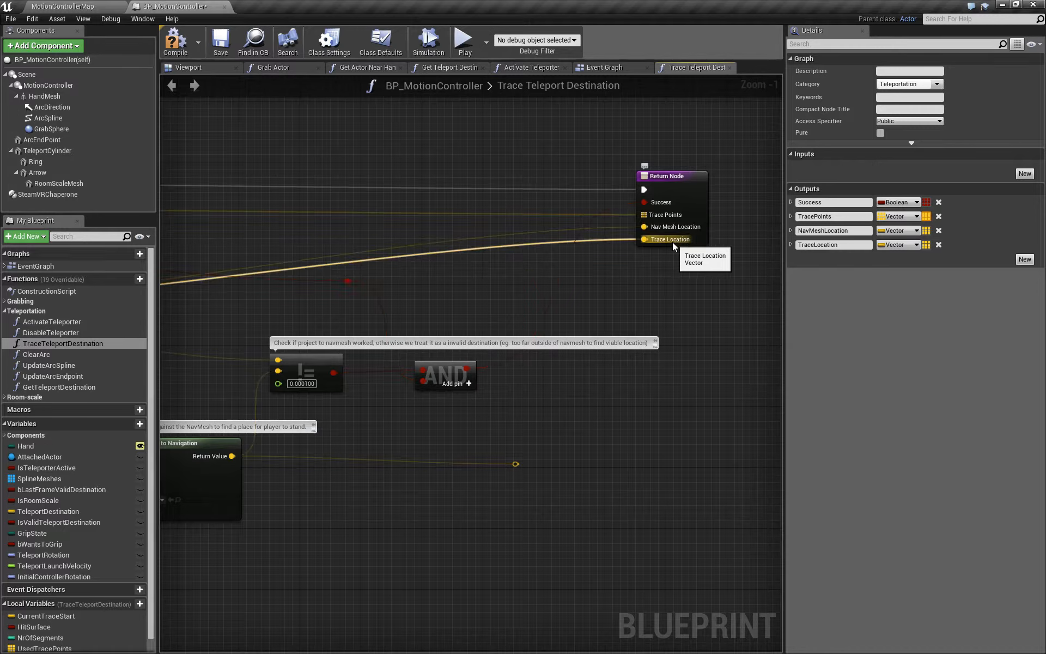
Compile the blueprint, test-run the level as a Standalone Game, then close the preview
{"action": "left_click", "coordinate": [174, 42]}
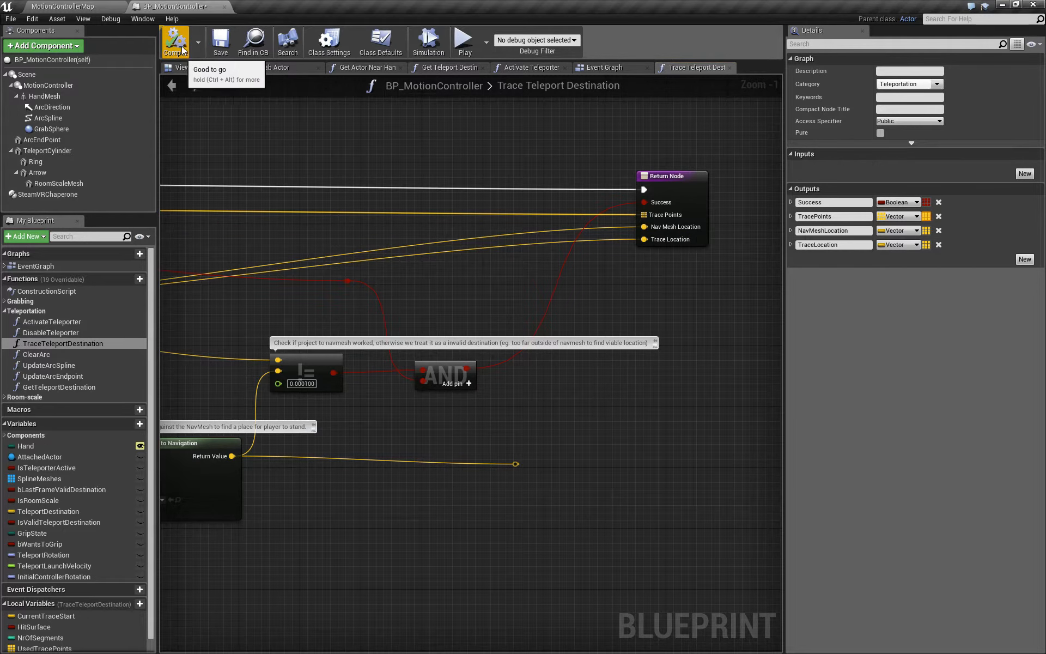
{"action": "mouse_move", "coordinate": [428, 41]}
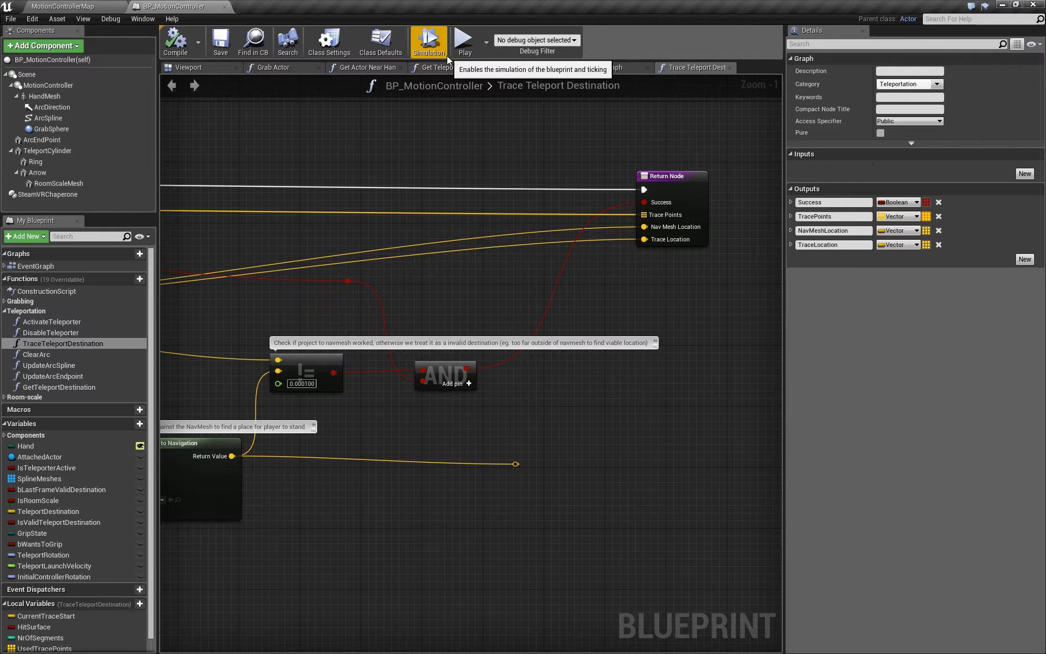
{"action": "left_click", "coordinate": [484, 41]}
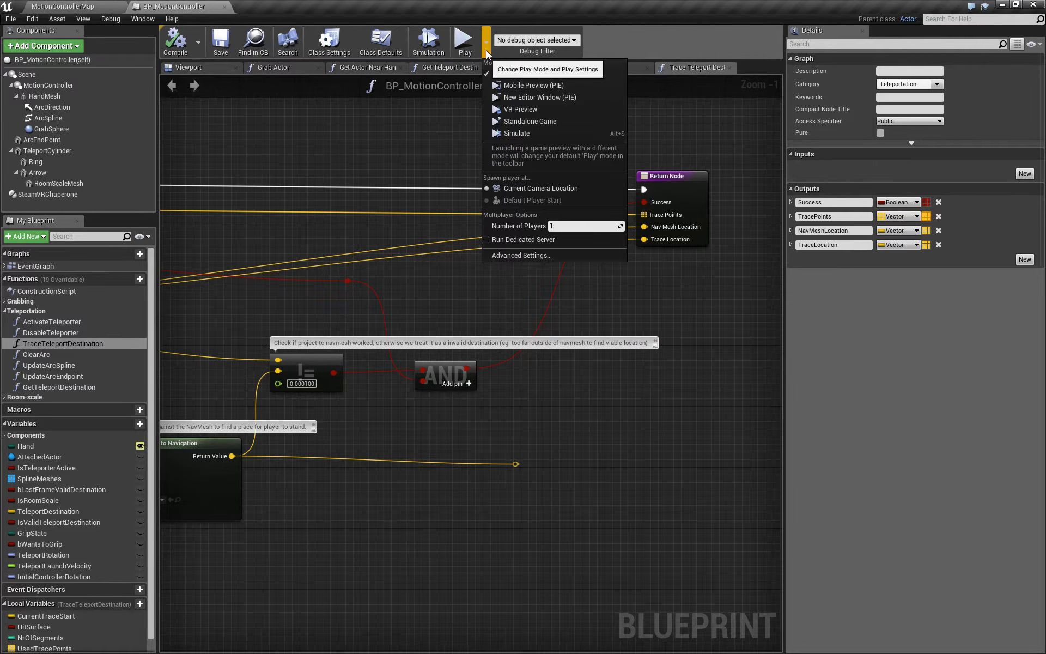
{"action": "left_click", "coordinate": [527, 121]}
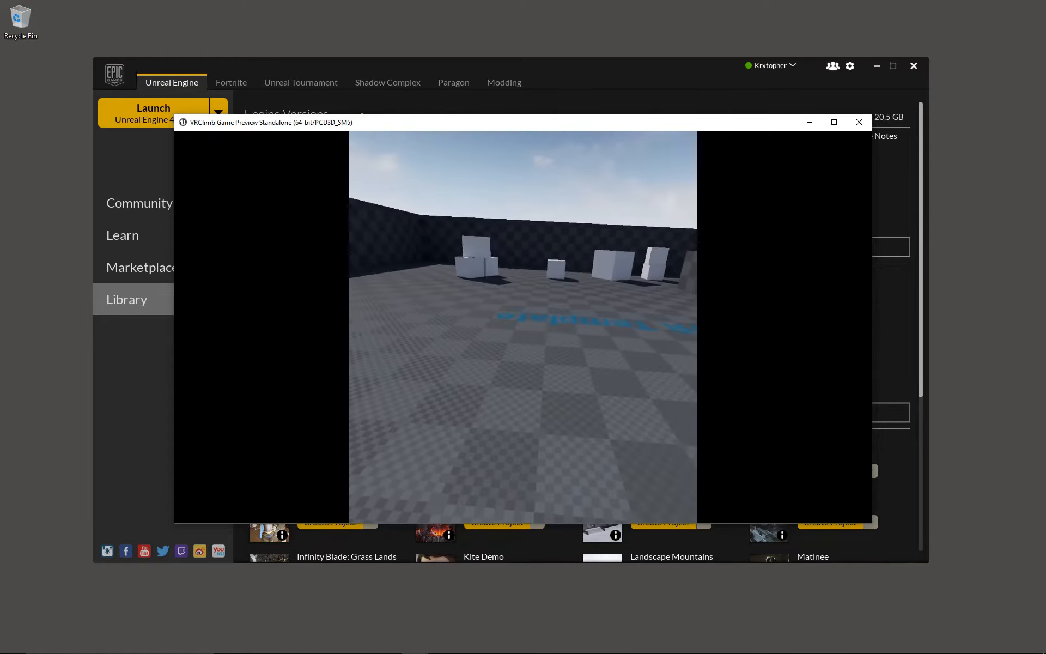
{"action": "left_click", "coordinate": [858, 122]}
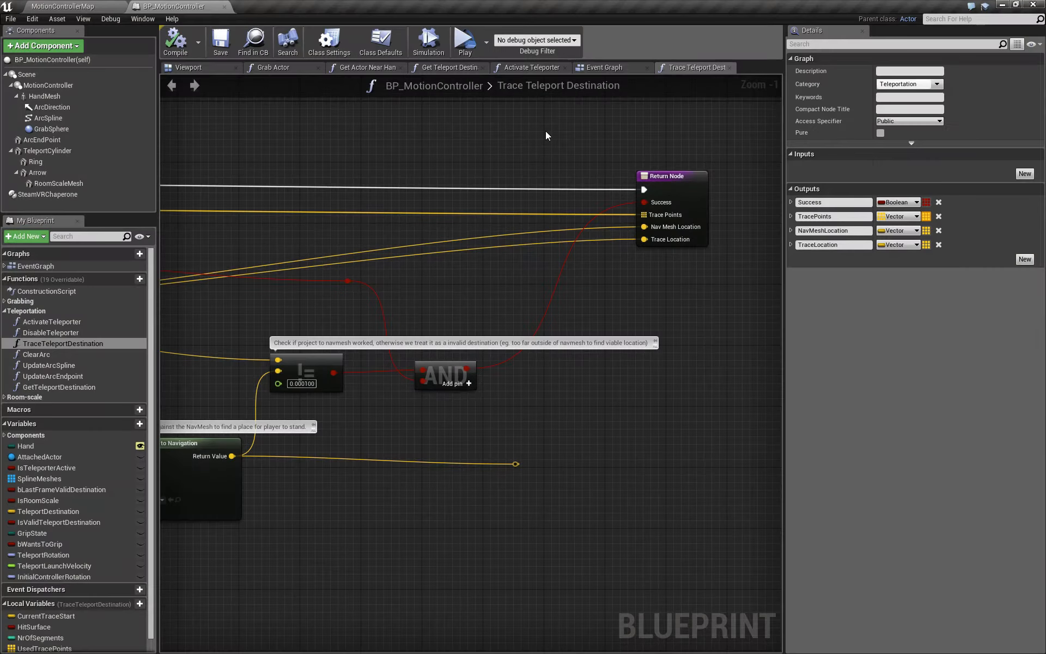
{"action": "mouse_move", "coordinate": [119, 35]}
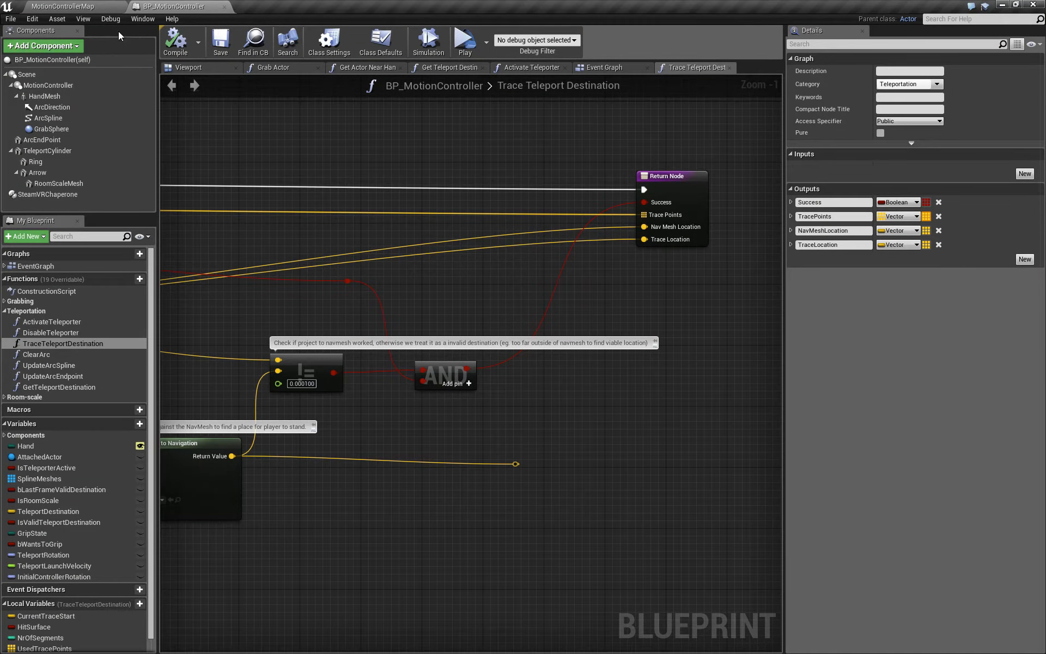
Add a Movable cube to the level and test-run it standalone, then close the preview
{"action": "left_click", "coordinate": [67, 7]}
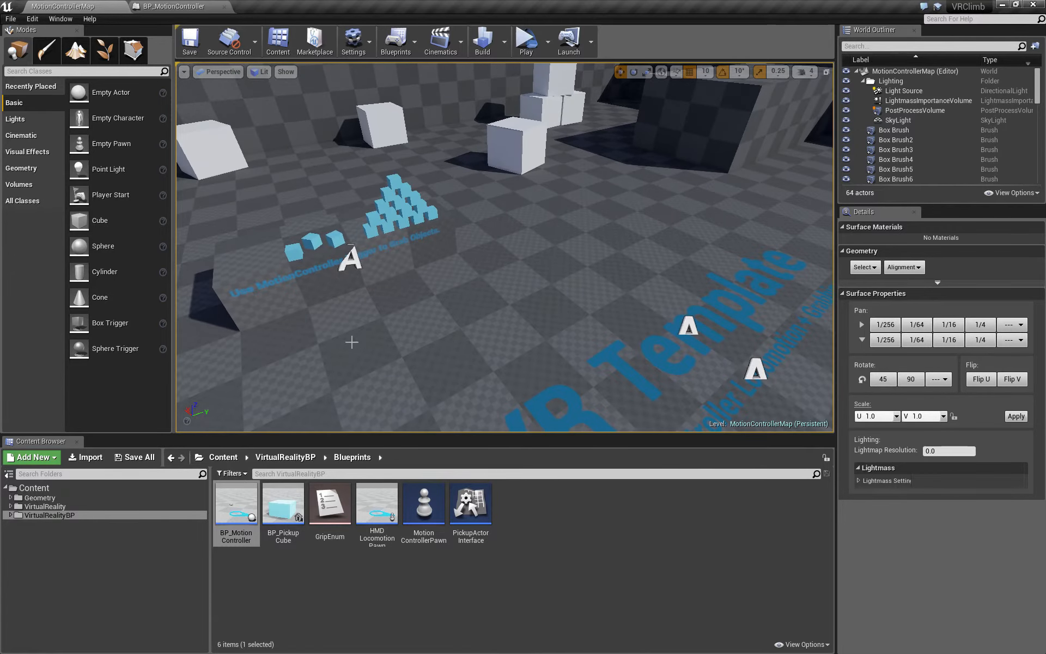
{"action": "left_click", "coordinate": [543, 251]}
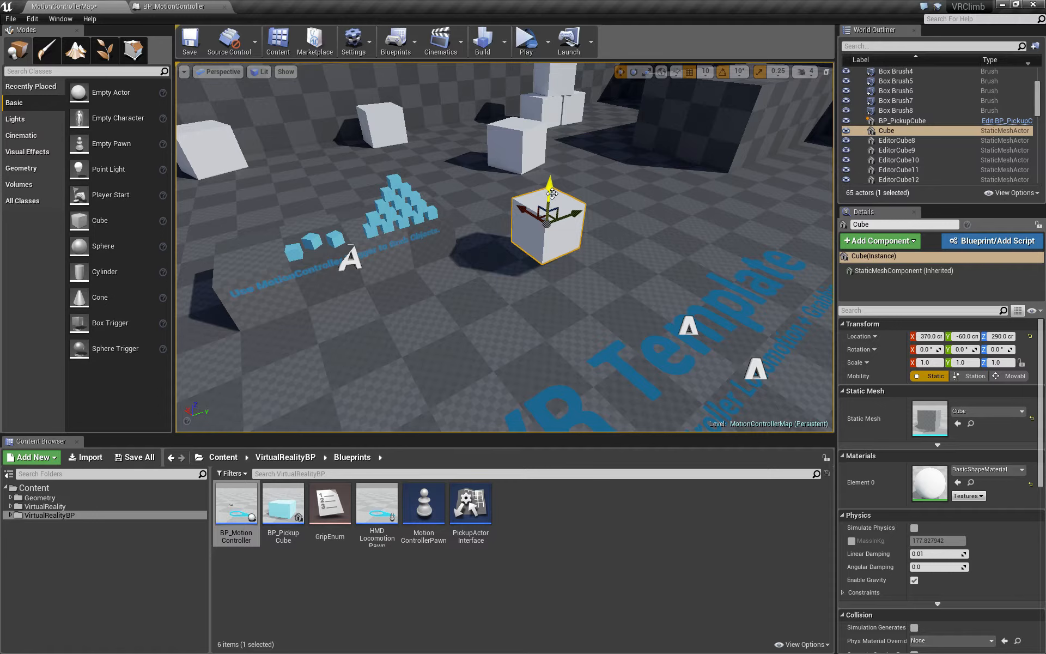
{"action": "mouse_move", "coordinate": [1014, 376]}
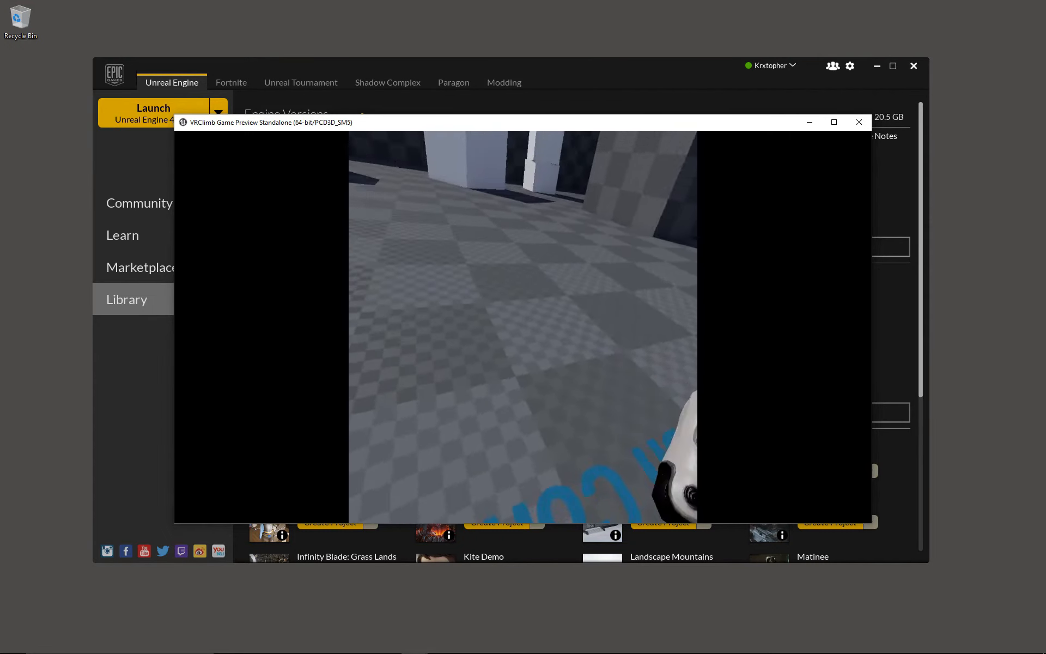
{"action": "left_click", "coordinate": [859, 122]}
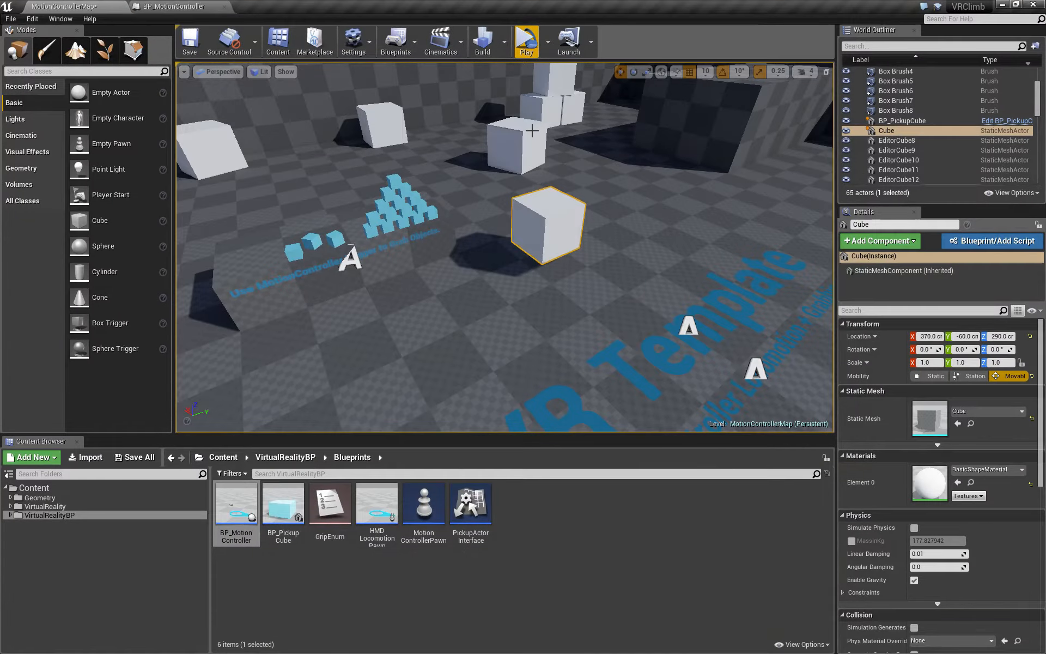
{"action": "mouse_move", "coordinate": [169, 6]}
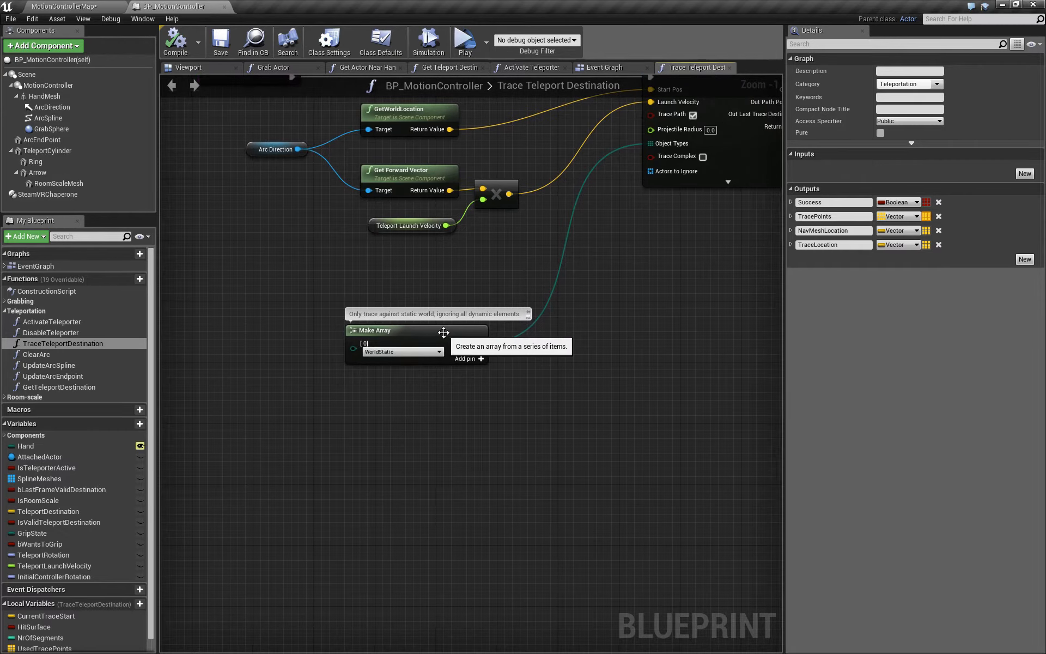
{"action": "mouse_move", "coordinate": [679, 138]}
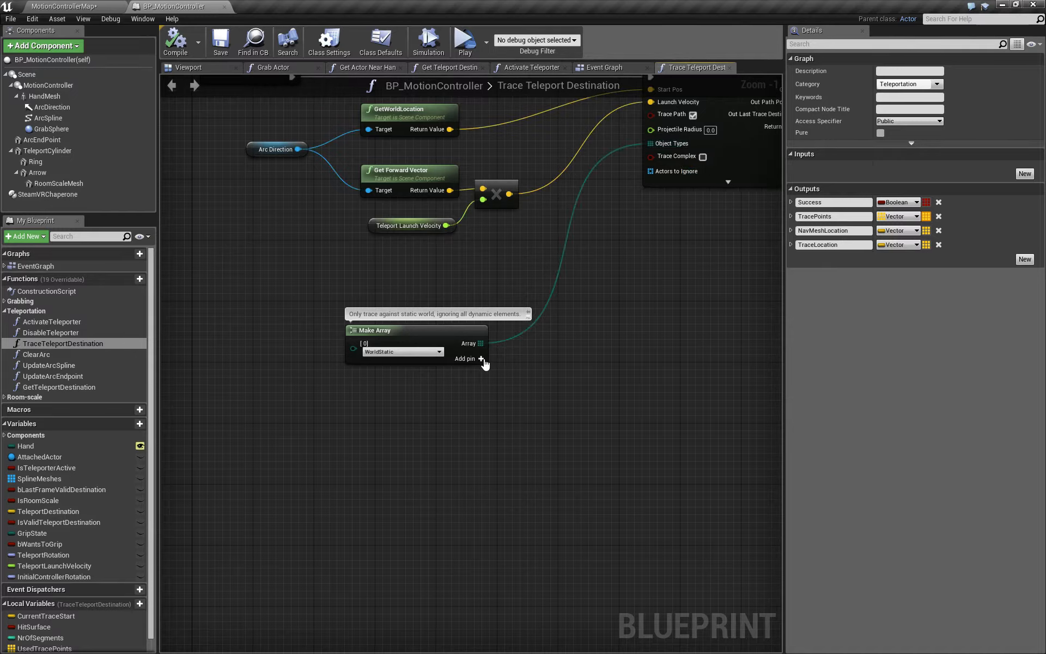
Add WorldDynamic to the trace's object-type array alongside WorldStatic and save the blueprint
{"action": "left_click", "coordinate": [480, 358]}
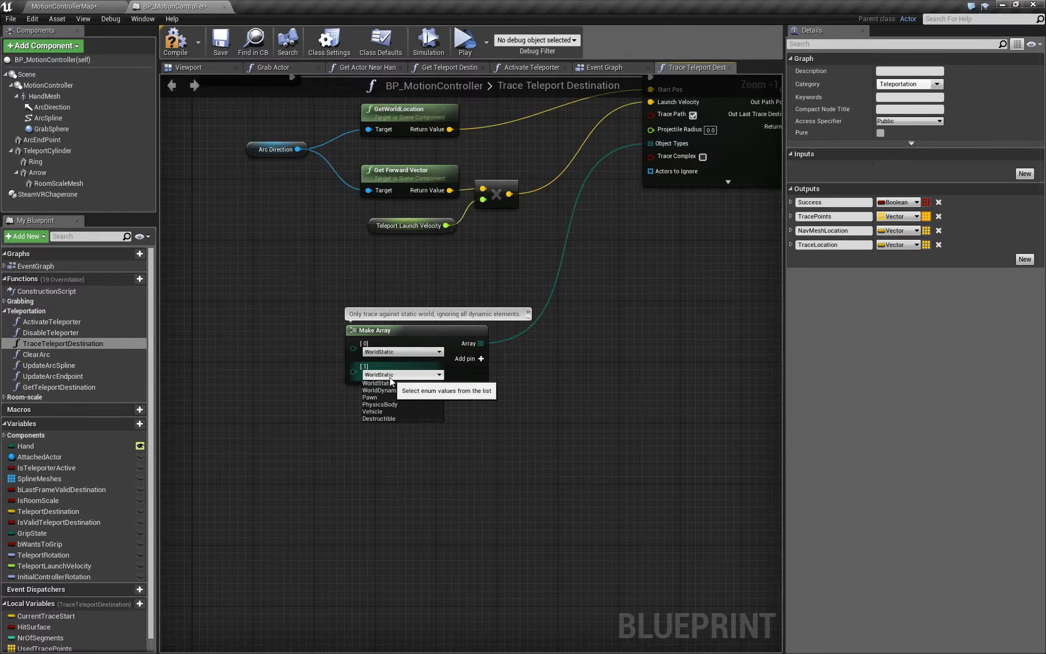
{"action": "left_click", "coordinate": [377, 390]}
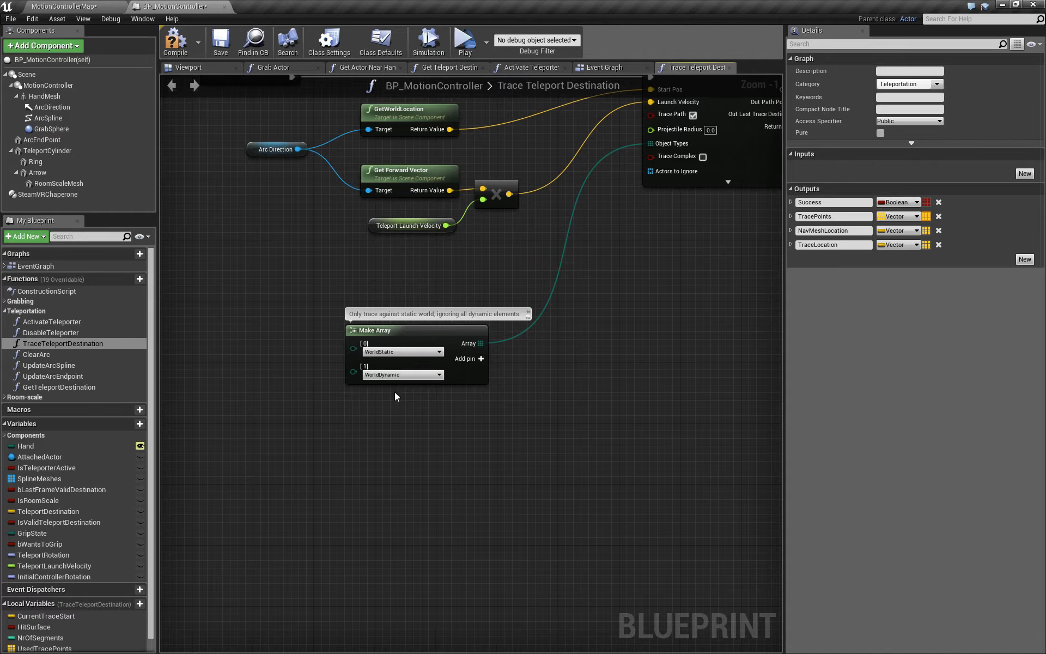
{"action": "mouse_move", "coordinate": [290, 402]}
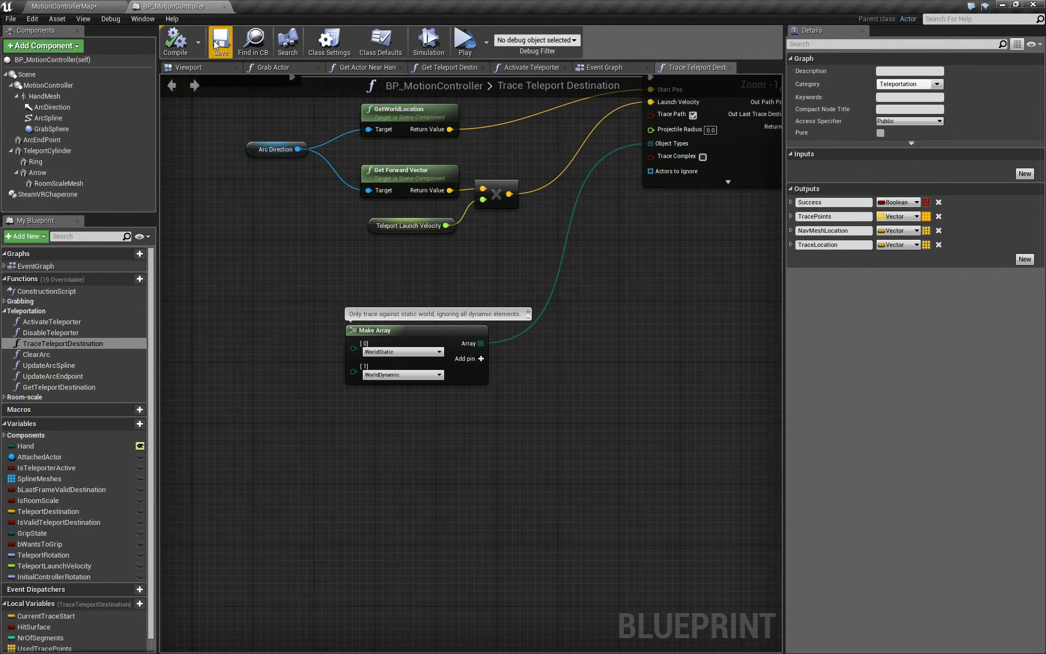
{"action": "left_click", "coordinate": [606, 66]}
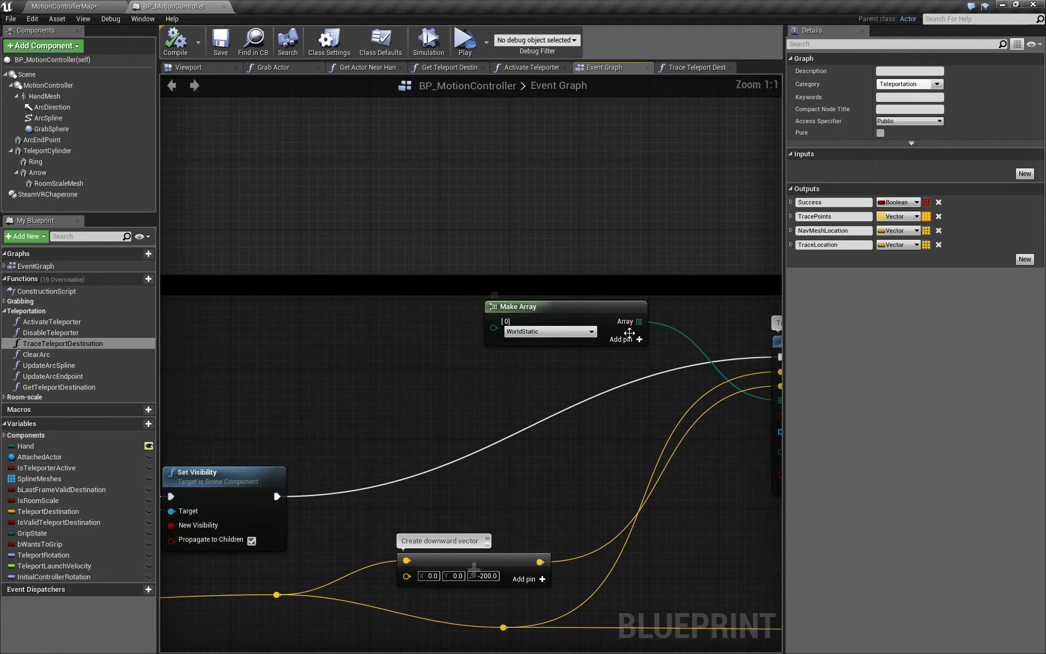
Add WorldDynamic to the Event Graph's object-type Make Array as well
{"action": "left_click", "coordinate": [623, 338]}
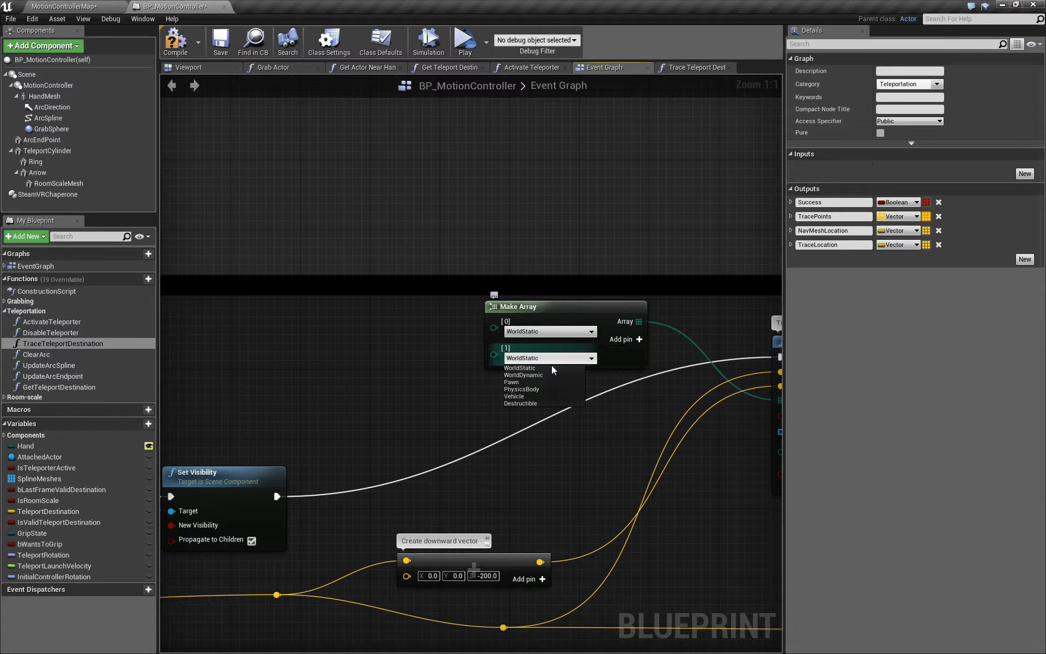
{"action": "left_click", "coordinate": [523, 374]}
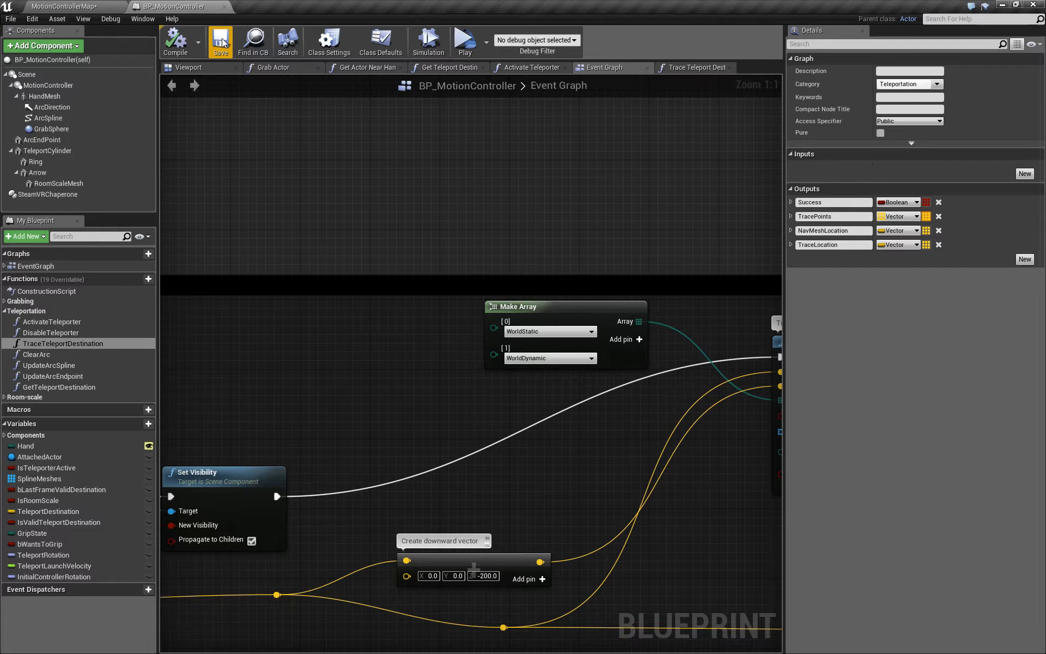
{"action": "mouse_move", "coordinate": [466, 40]}
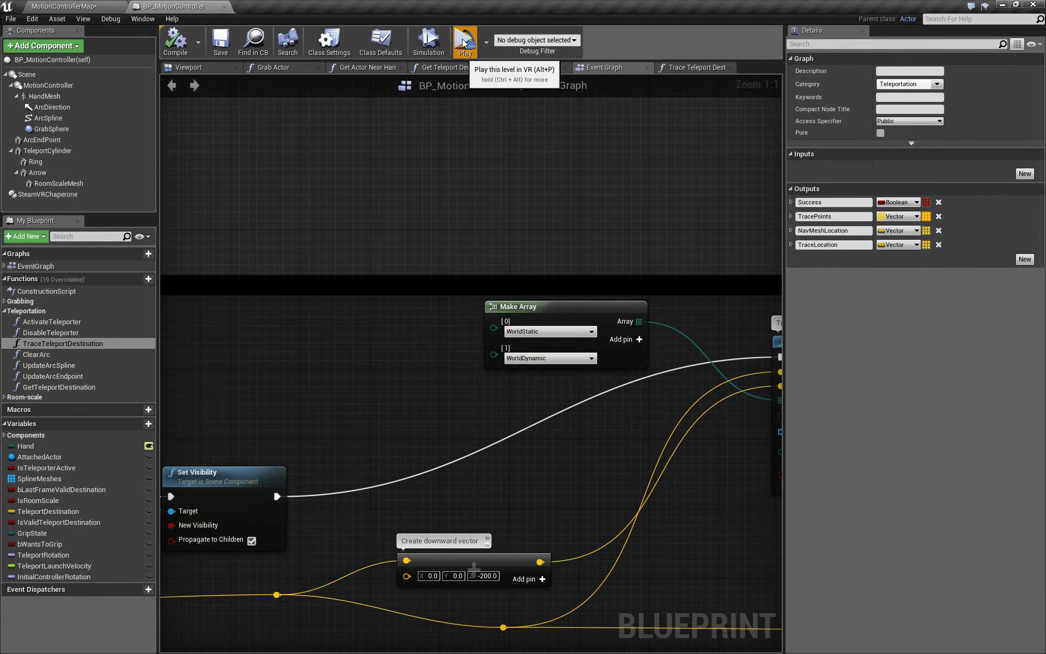
{"action": "left_click", "coordinate": [464, 40]}
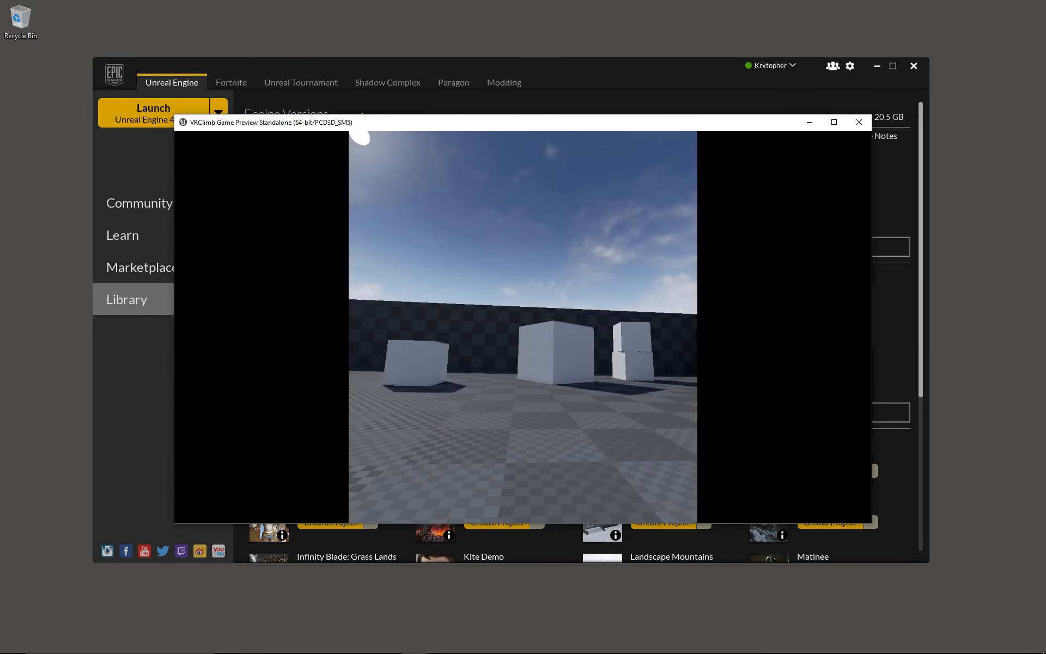
{"action": "left_click", "coordinate": [858, 122]}
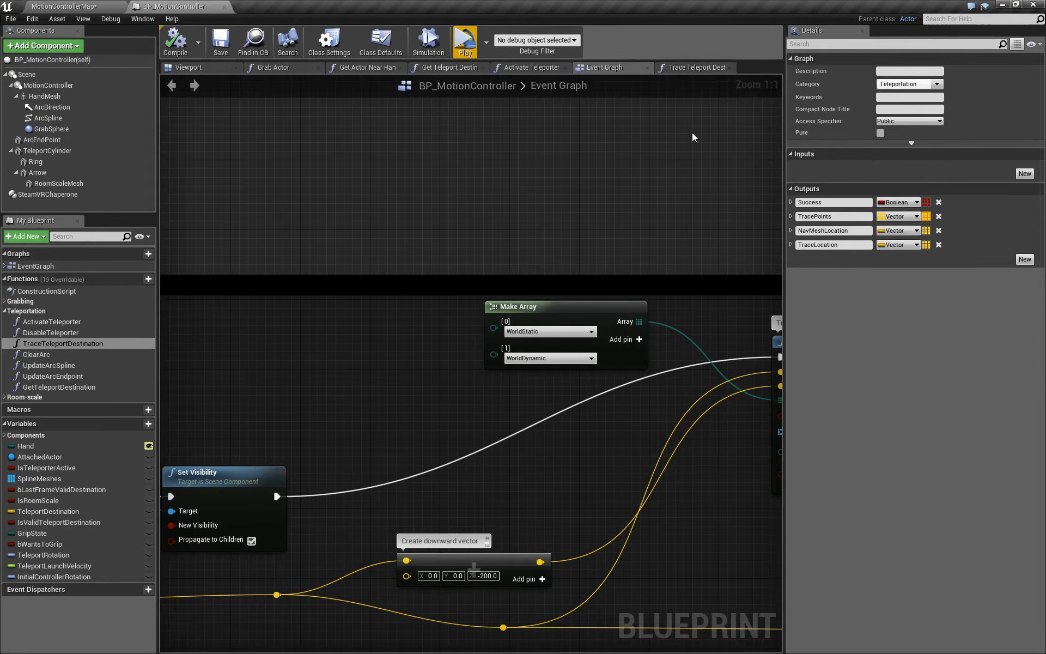
Feed Actors to Ignore a Make Array holding Self in the trace function and save
{"action": "left_click", "coordinate": [694, 67]}
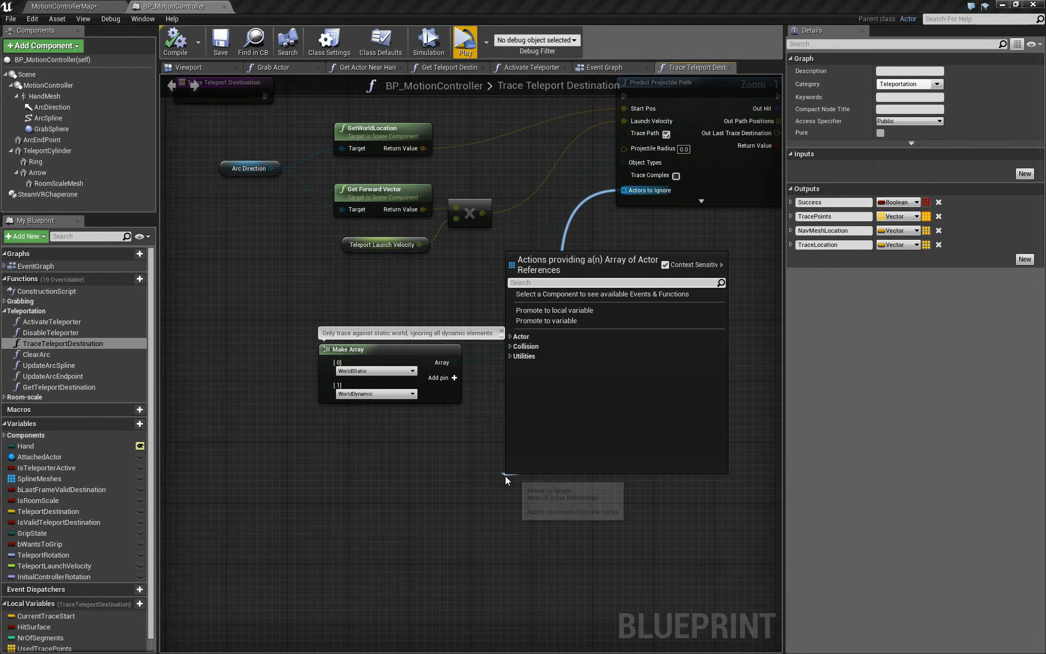
{"action": "type", "text": "make"}
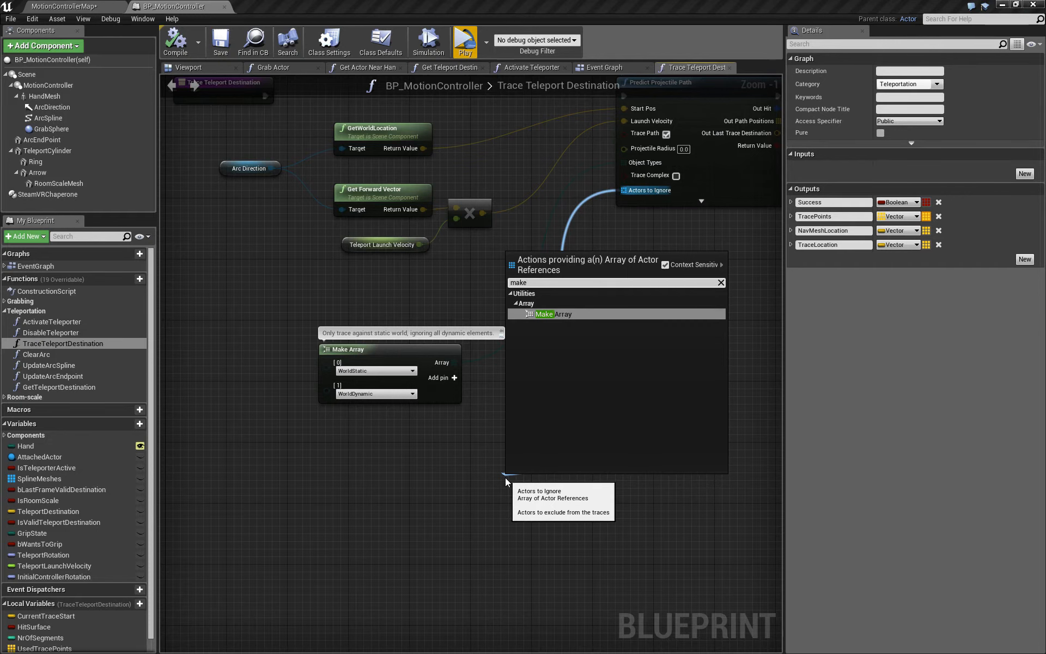
{"action": "left_click", "coordinate": [554, 314]}
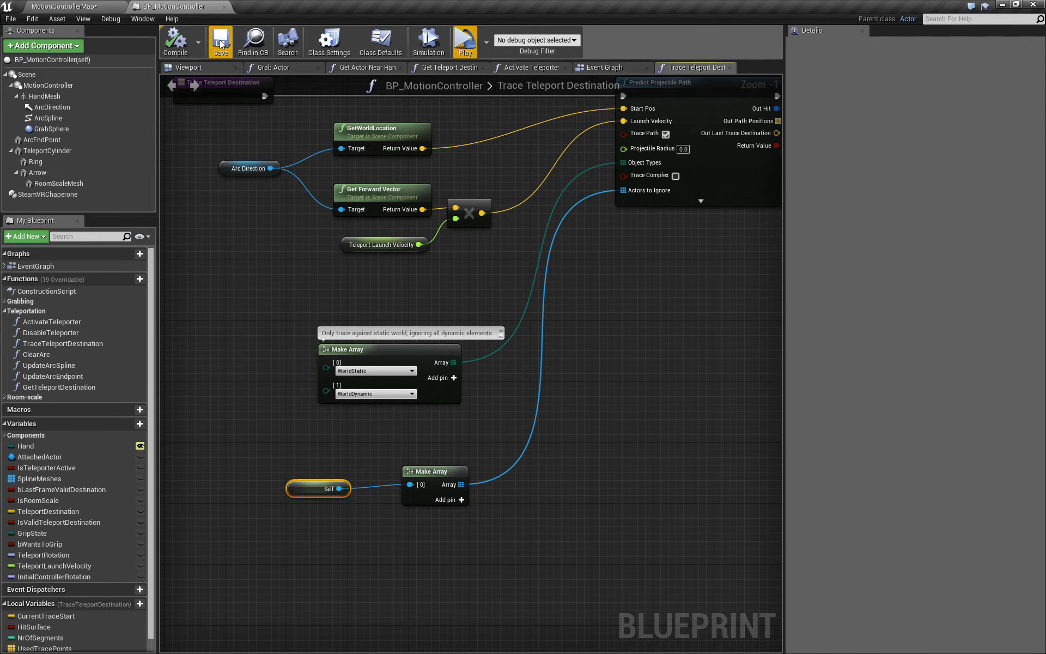
{"action": "left_click", "coordinate": [464, 36]}
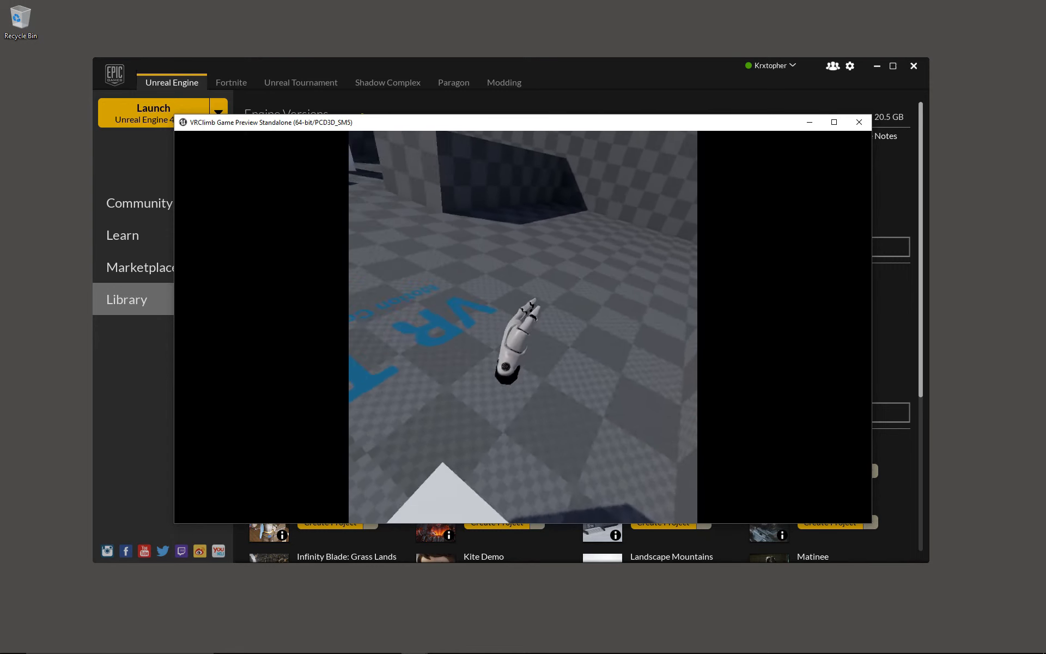
Close the standalone game preview and return to the Trace Teleport Destination graph
{"action": "left_click", "coordinate": [859, 122]}
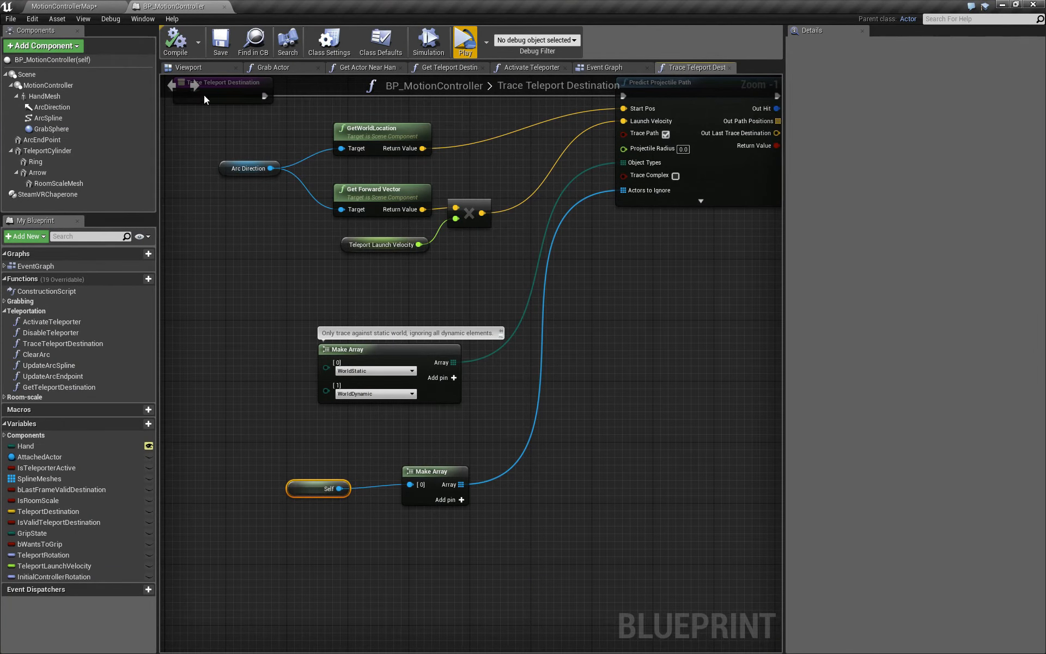
Enable Simulate Physics on Cube2 in the level's Details panel
{"action": "left_click", "coordinate": [63, 7]}
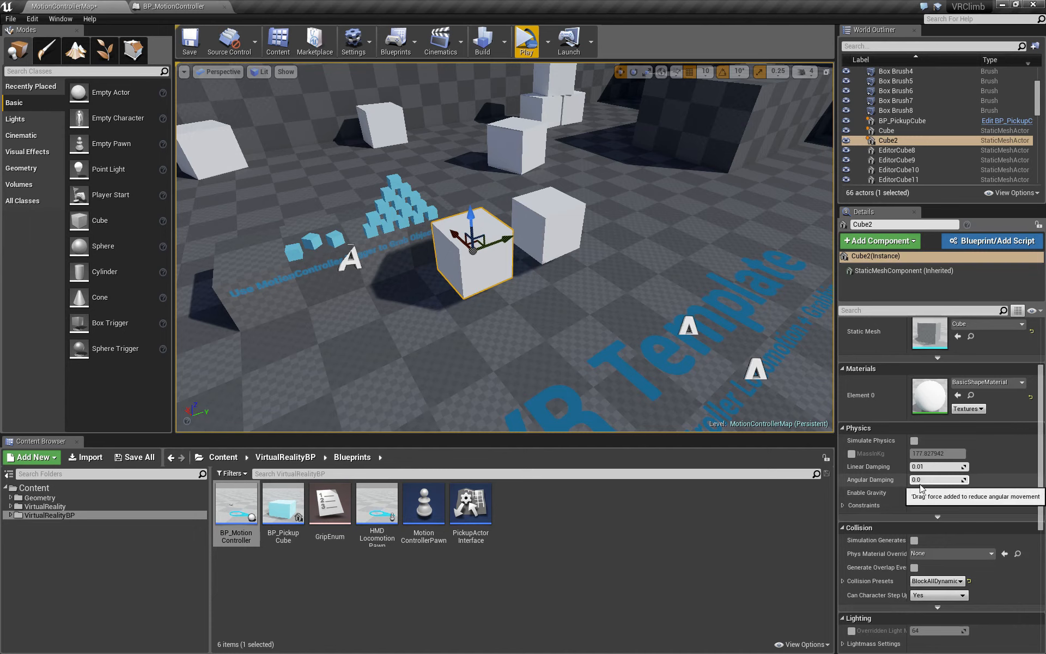
{"action": "scroll", "scroll_direction": "down", "scroll_amount": 3}
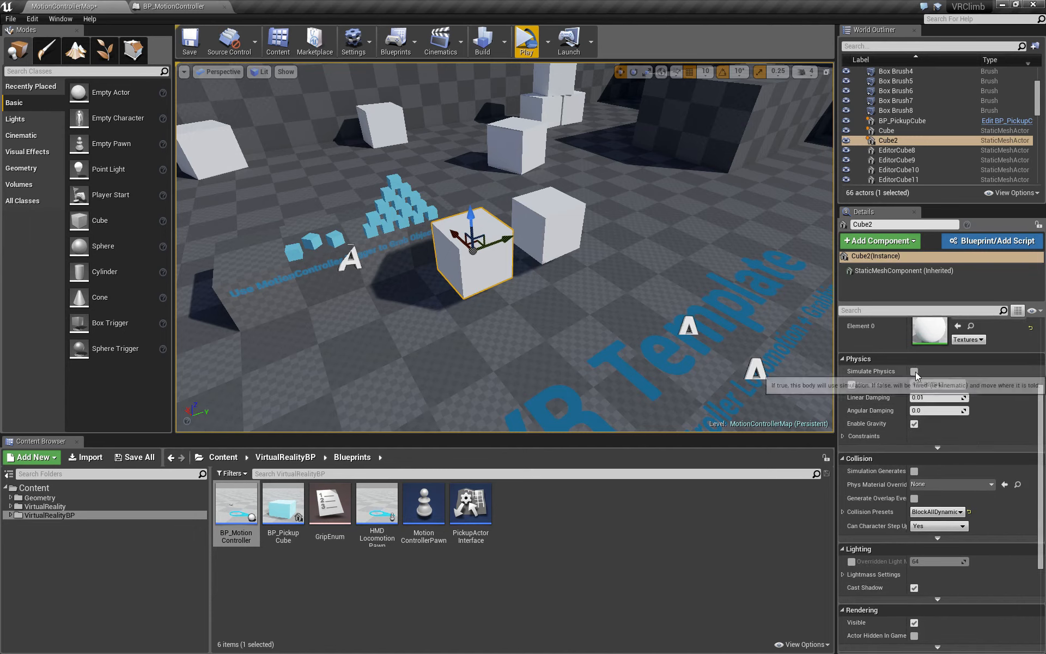
{"action": "left_click", "coordinate": [915, 371]}
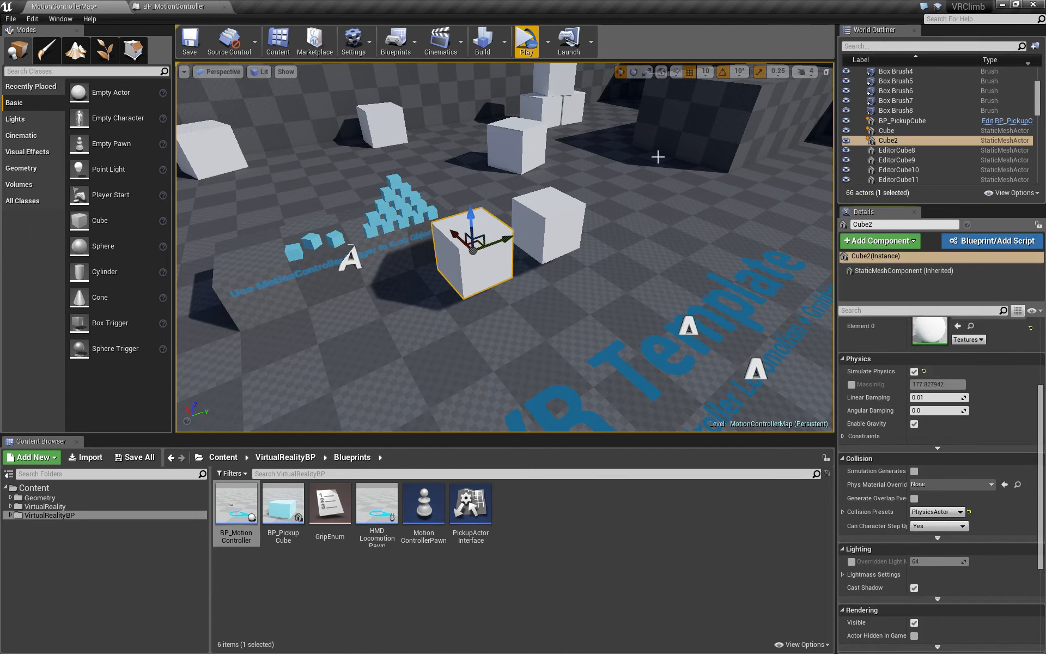
Run a quick Play > Simulate check of the physics cube, then stop it
{"action": "left_click", "coordinate": [541, 40]}
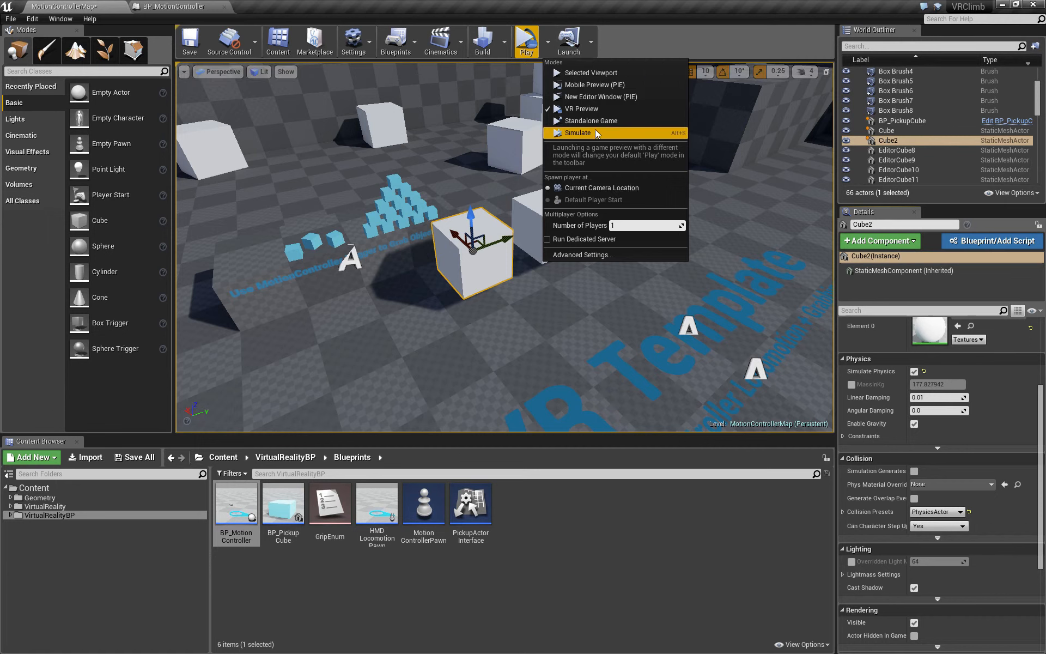
{"action": "left_click", "coordinate": [577, 133]}
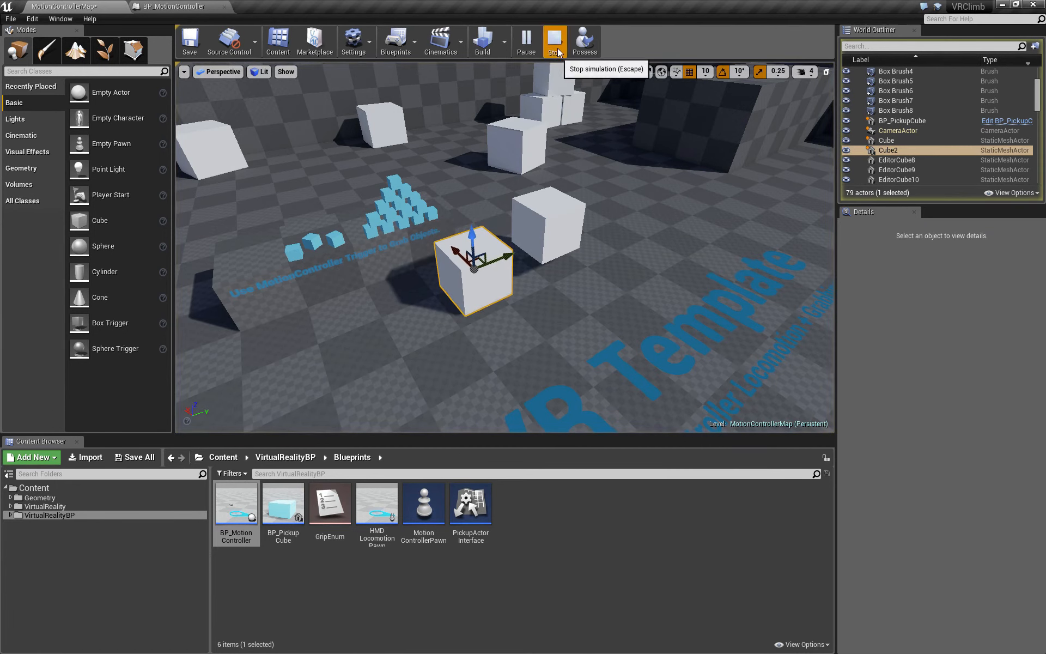
{"action": "left_click", "coordinate": [541, 42]}
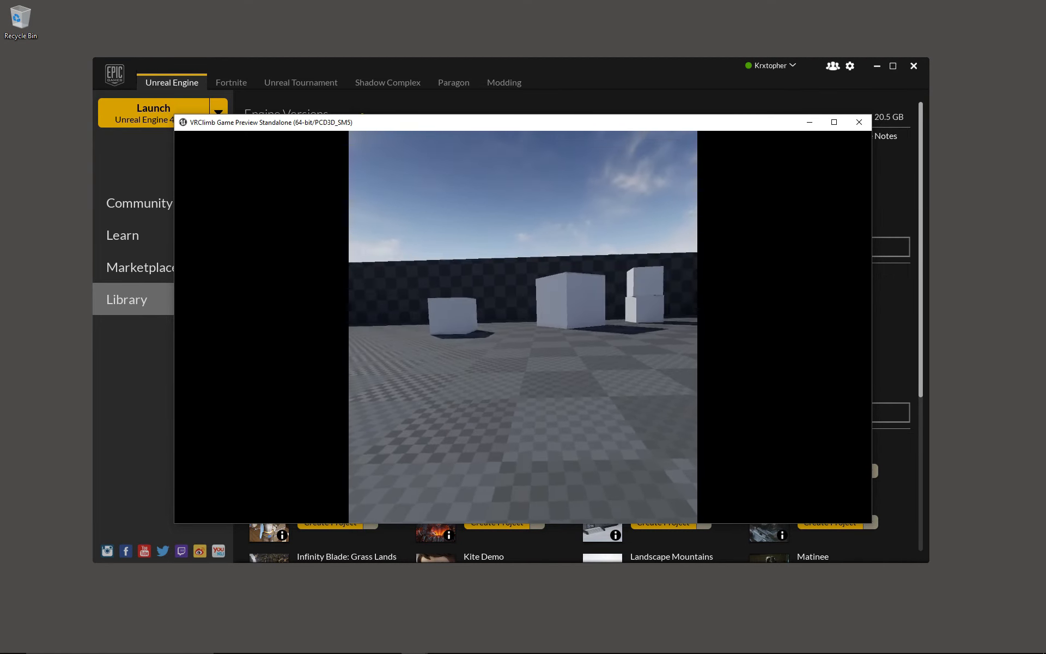
Close the standalone game preview after testing teleporting
{"action": "left_click", "coordinate": [860, 122]}
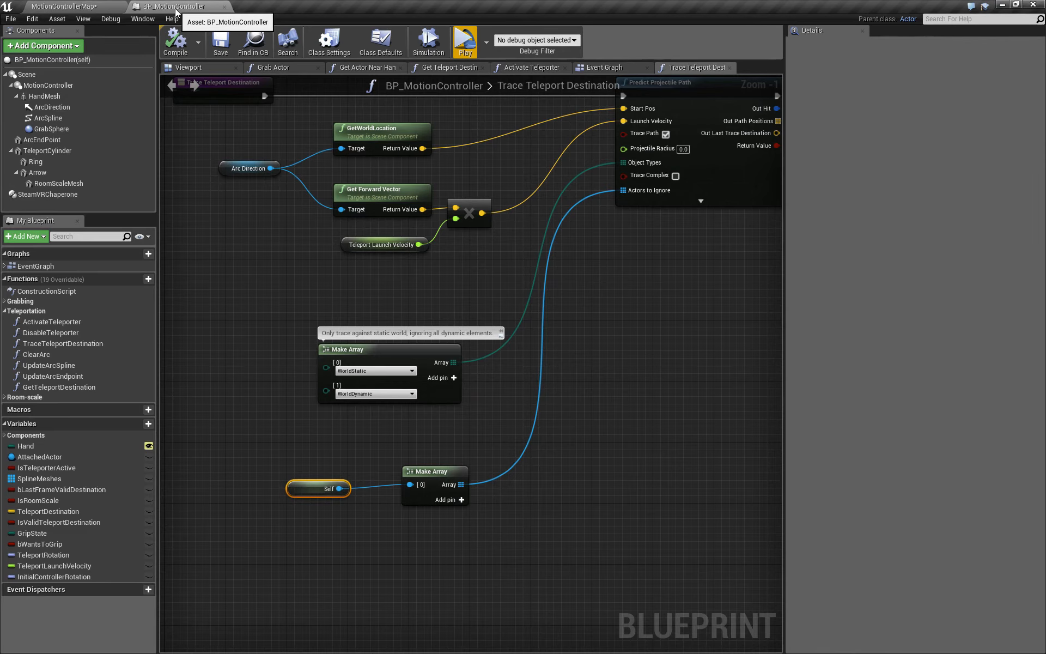
{"action": "mouse_move", "coordinate": [453, 378]}
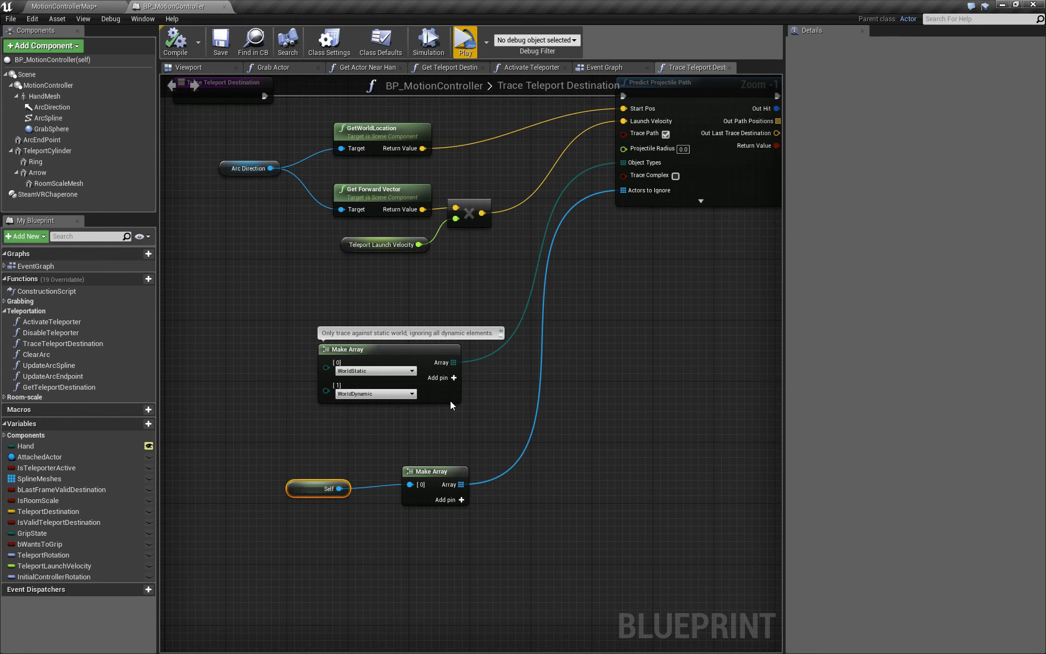
Add a third trace object type, PhysicsBody, to the Make Array node
{"action": "left_click", "coordinate": [453, 377]}
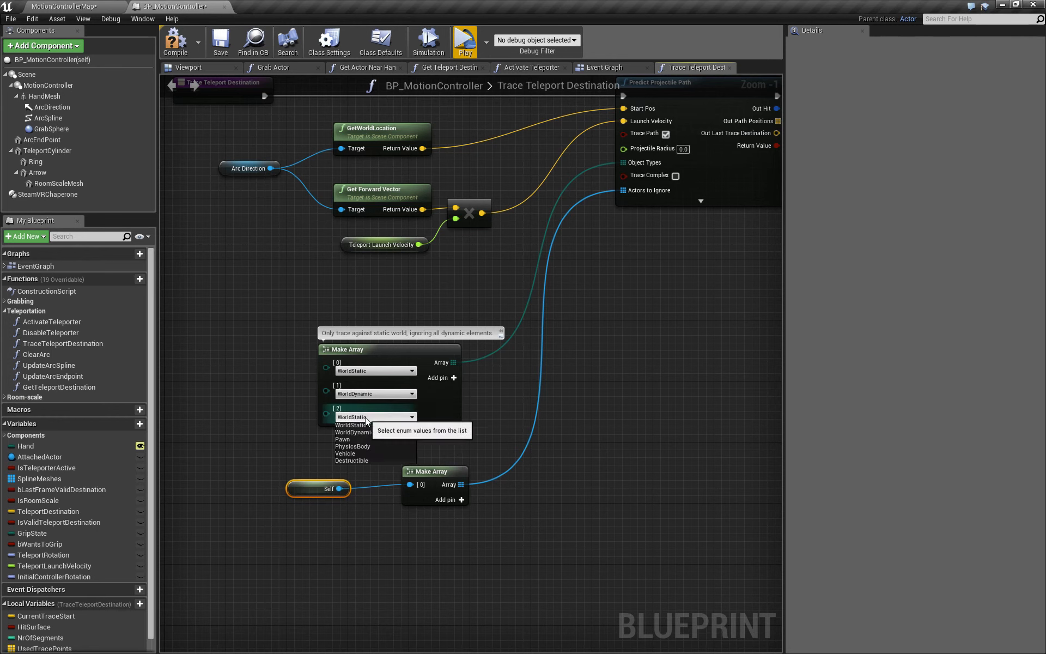
{"action": "left_click", "coordinate": [352, 447]}
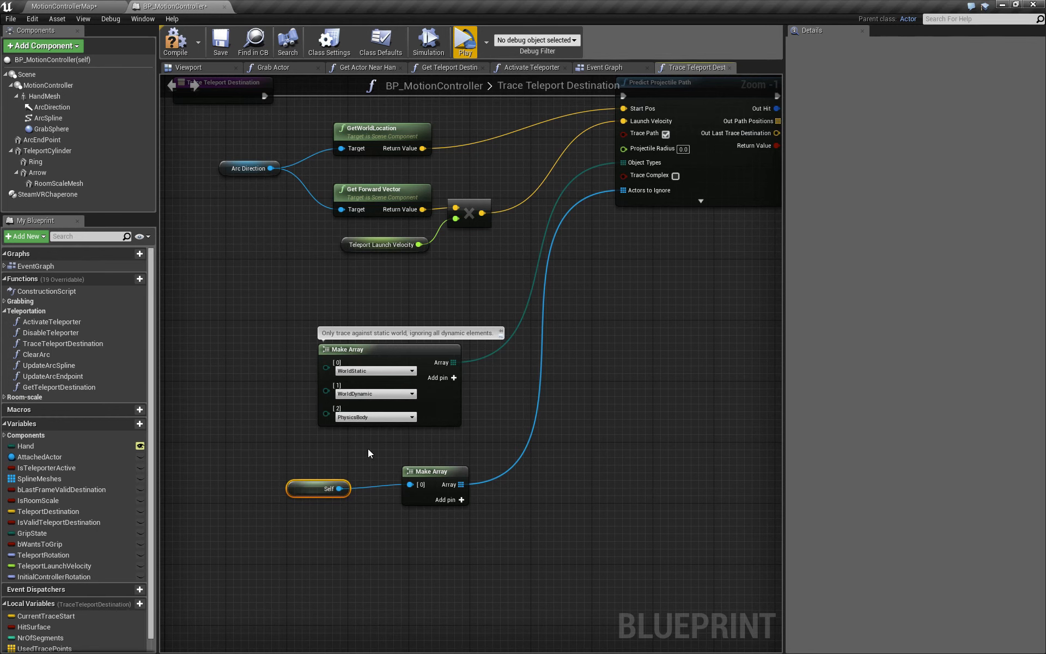
{"action": "mouse_move", "coordinate": [602, 66]}
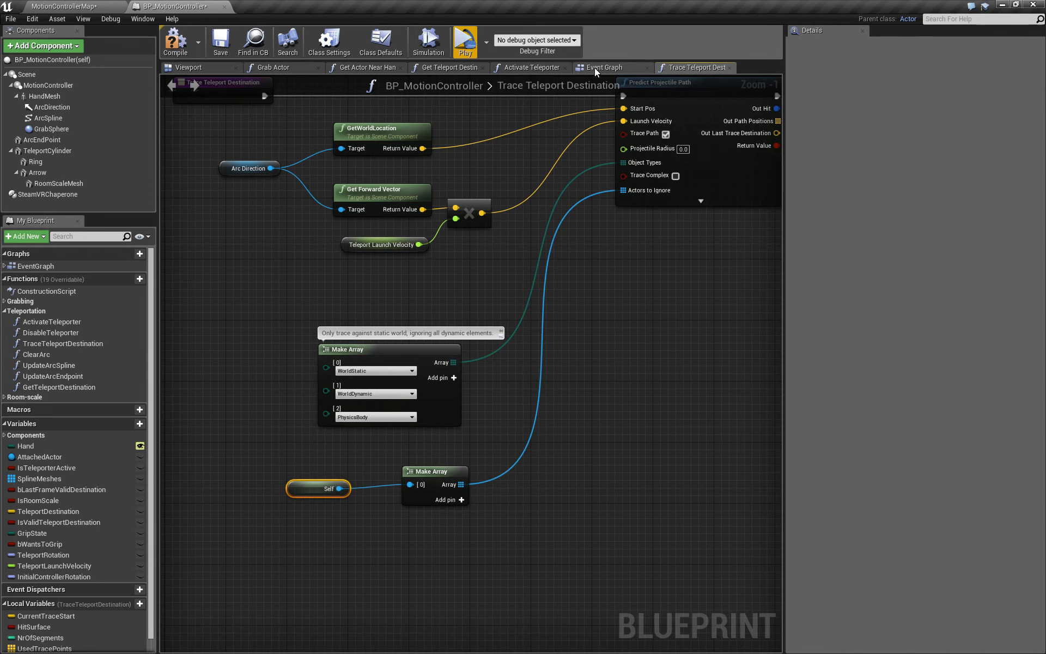
Add PhysicsBody as a third object type in the Event Graph's teleport array
{"action": "left_click", "coordinate": [604, 67]}
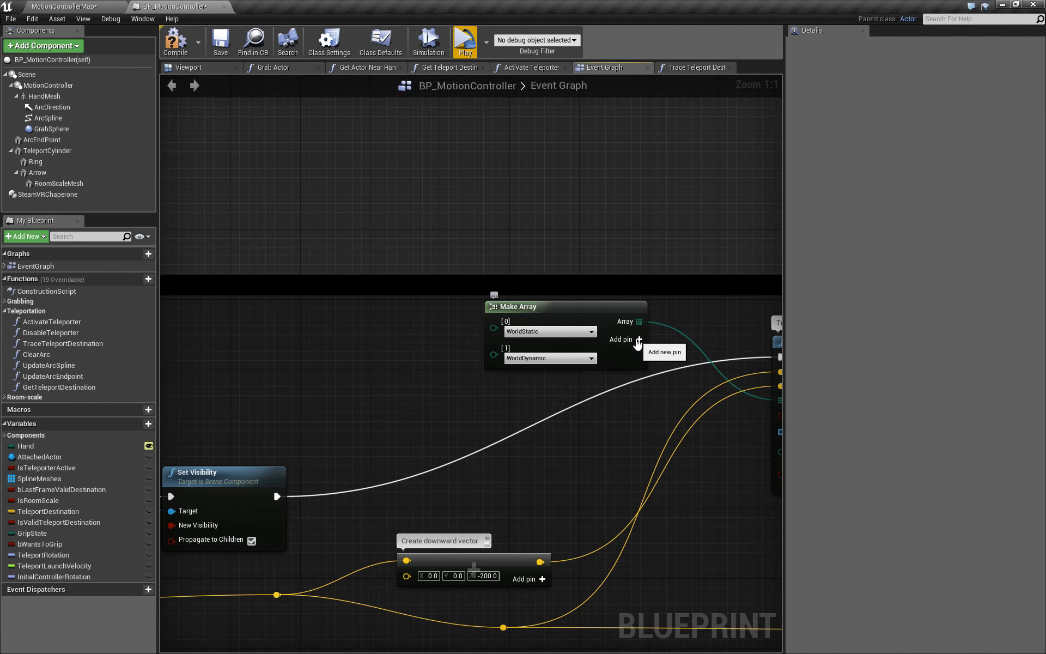
{"action": "scroll", "scroll_direction": "down", "scroll_amount": 3}
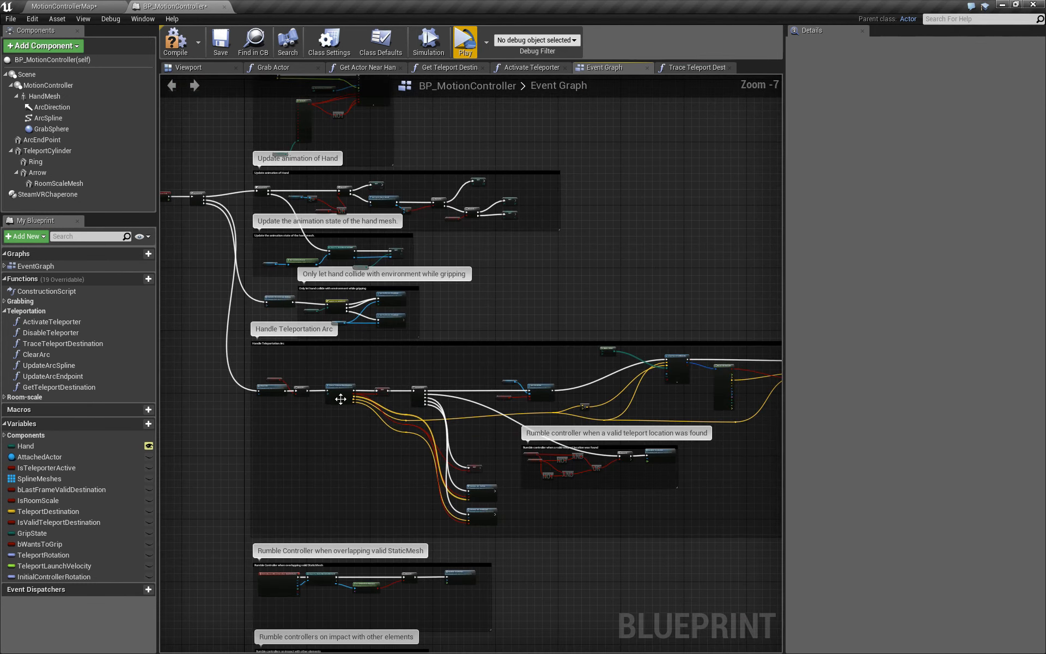
{"action": "scroll", "scroll_direction": "up", "scroll_amount": 3}
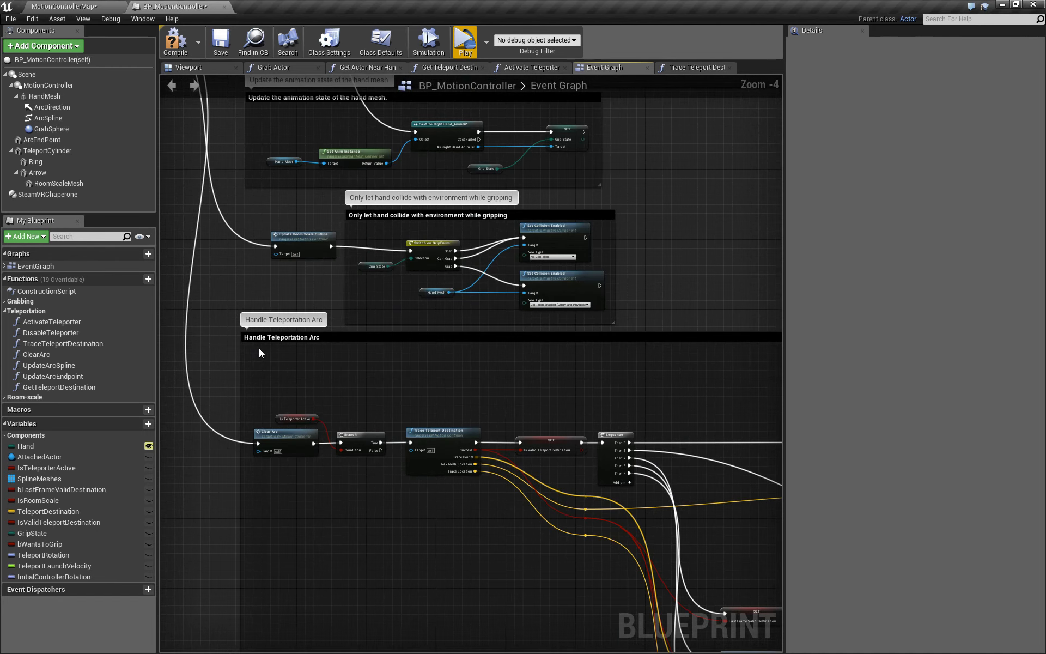
{"action": "scroll", "scroll_direction": "down", "scroll_amount": 3}
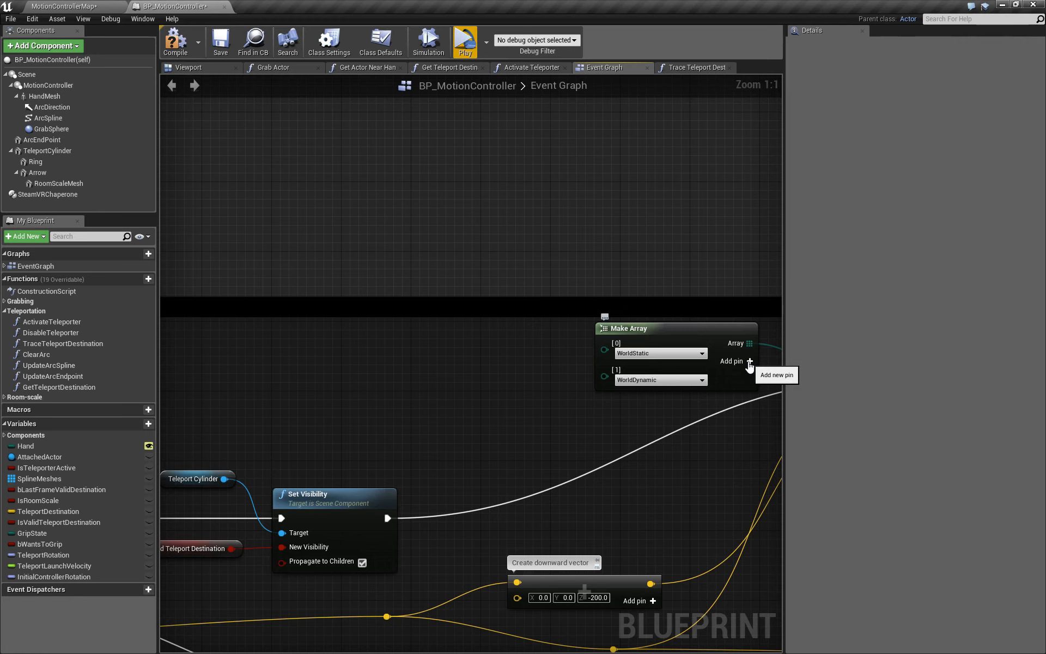
{"action": "left_click", "coordinate": [750, 361]}
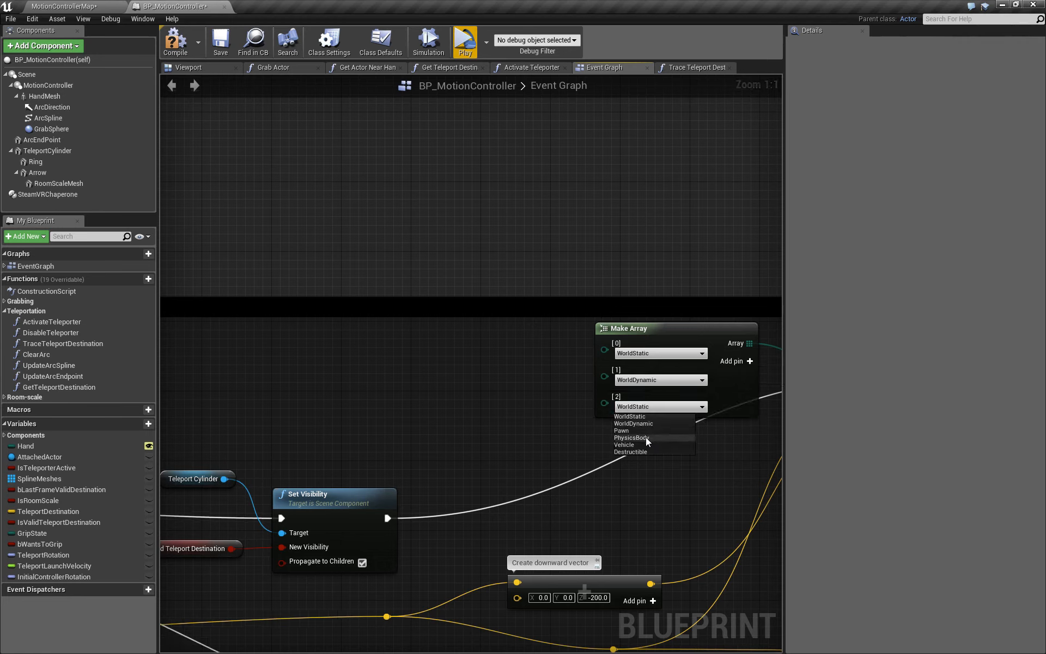
{"action": "left_click", "coordinate": [631, 437]}
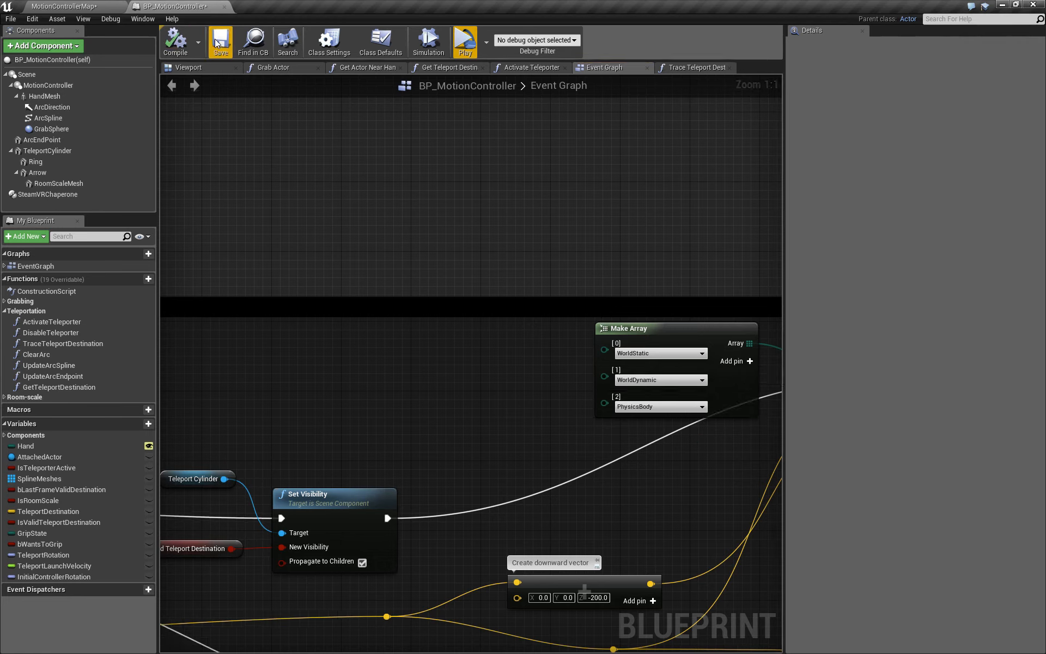
Save the BP_MotionController blueprint and launch a standalone game preview
{"action": "left_click", "coordinate": [221, 40]}
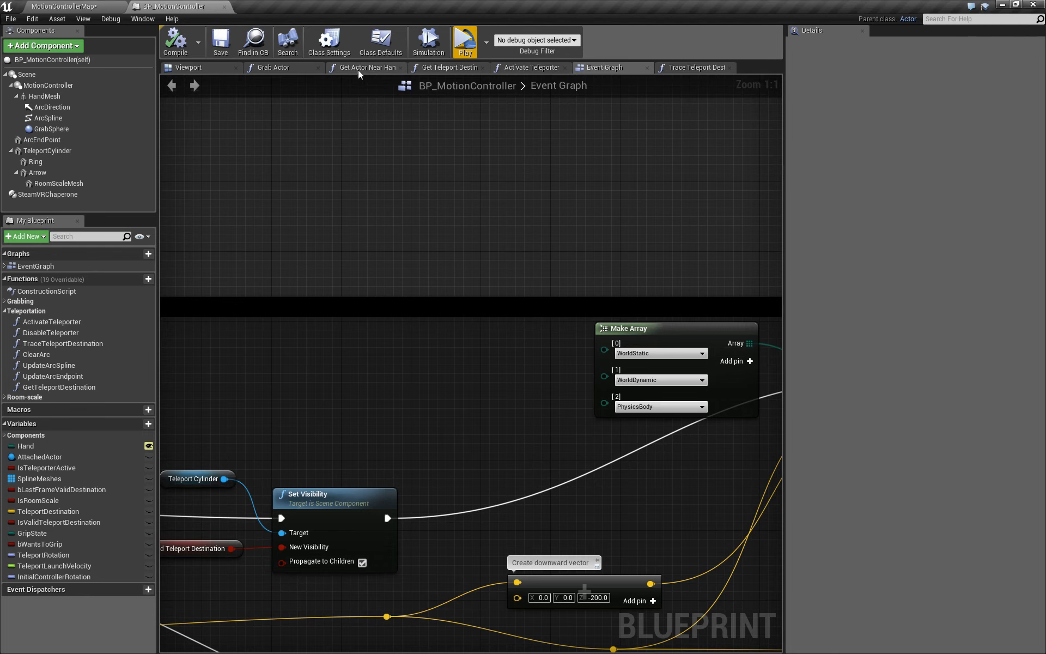
{"action": "left_click", "coordinate": [464, 40]}
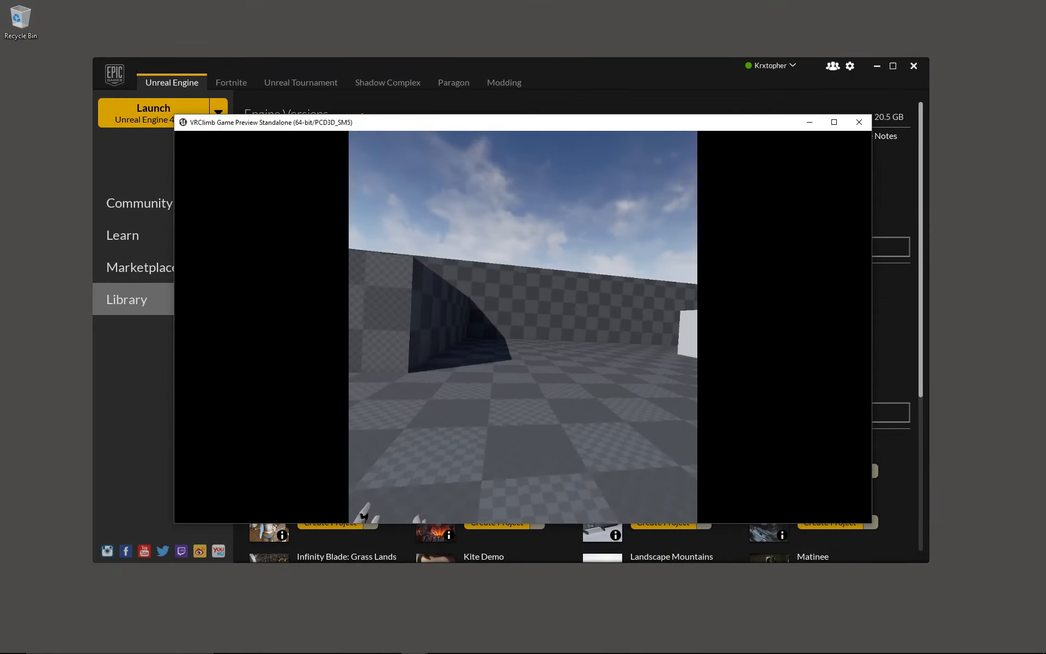